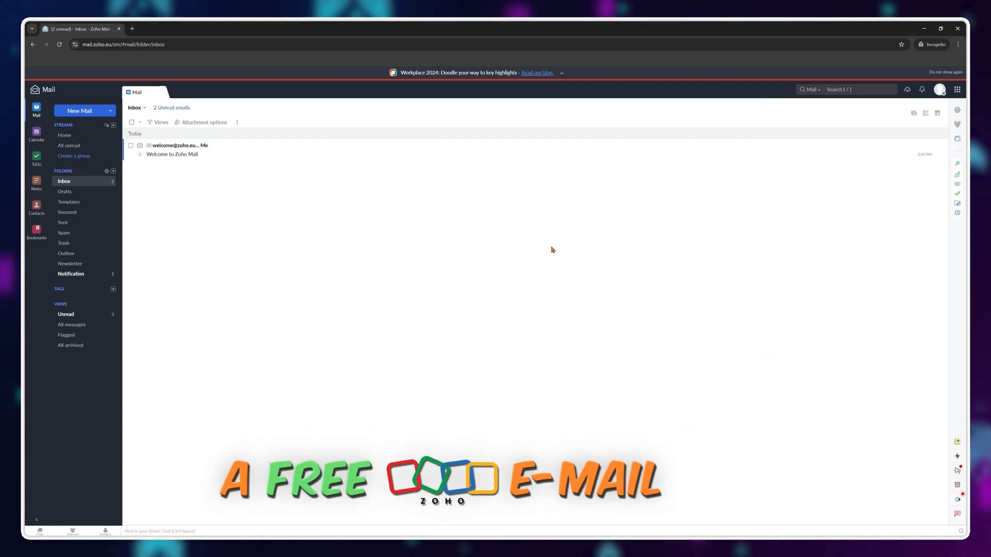
- Reach Zoho Mail's ad-free Business Email sign-up form from the compose window via 'otherbusiness'
click(79, 110)
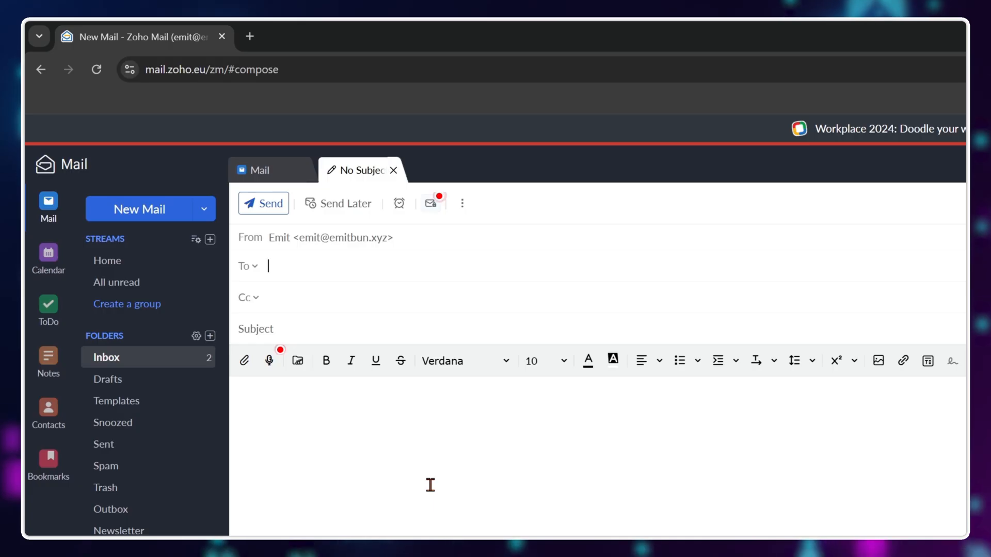
text(otherbusiness)
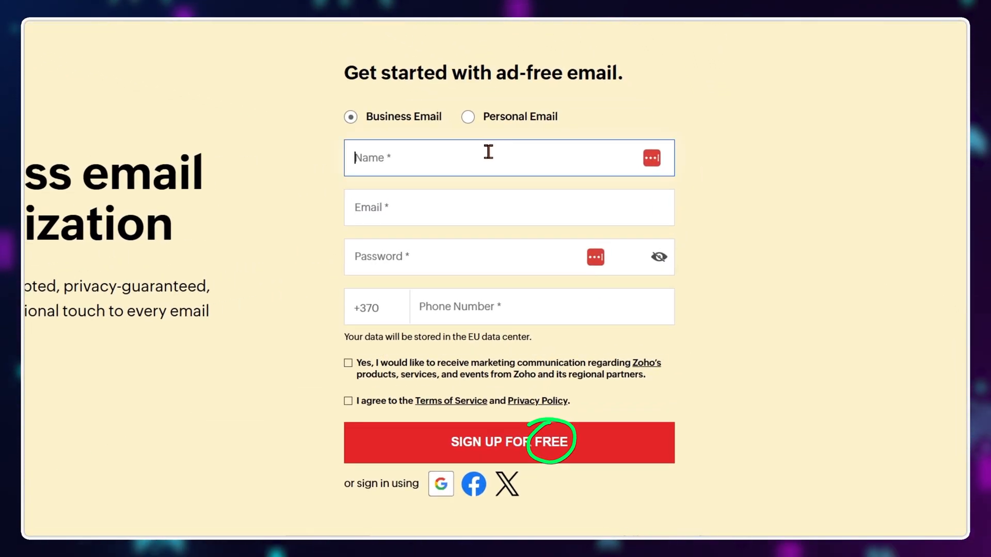
text(emit)
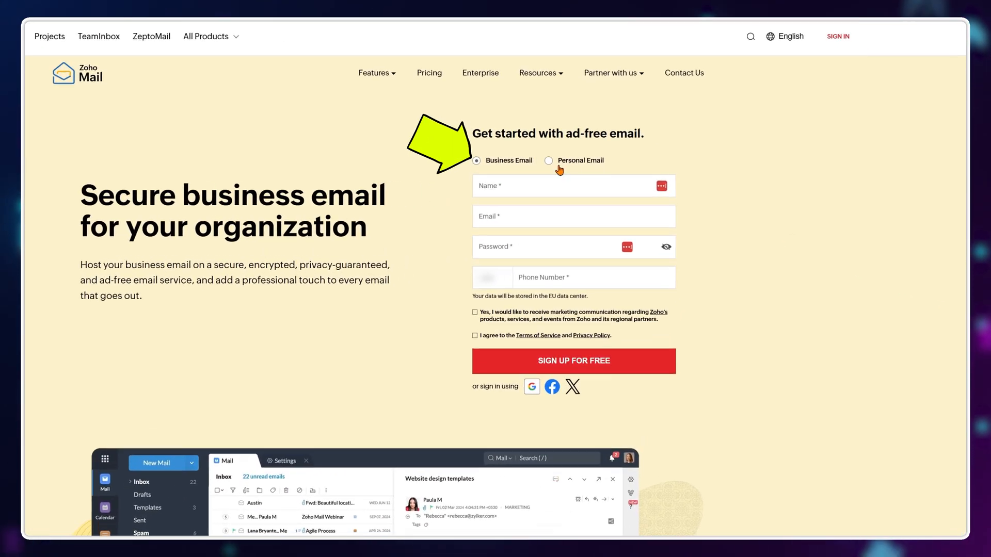
text(Emit)
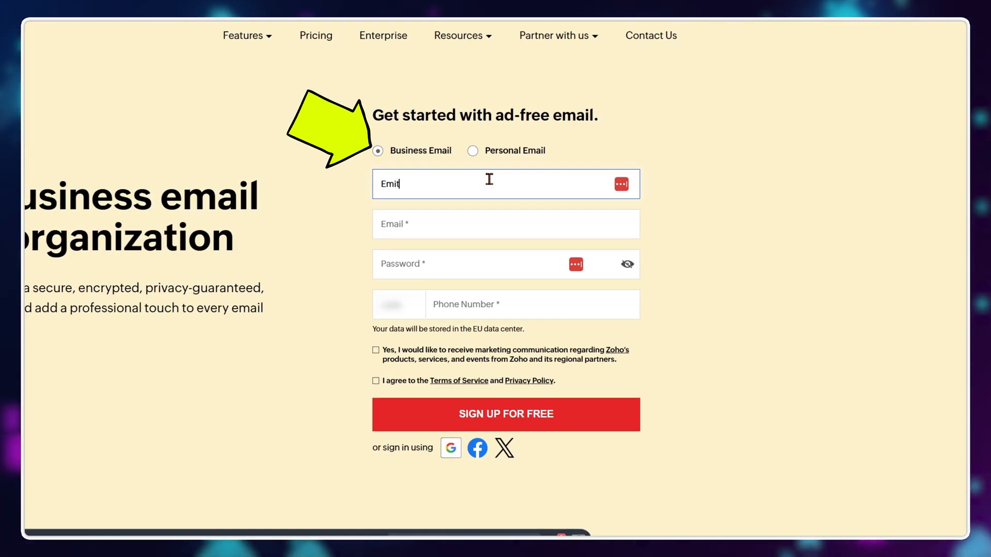
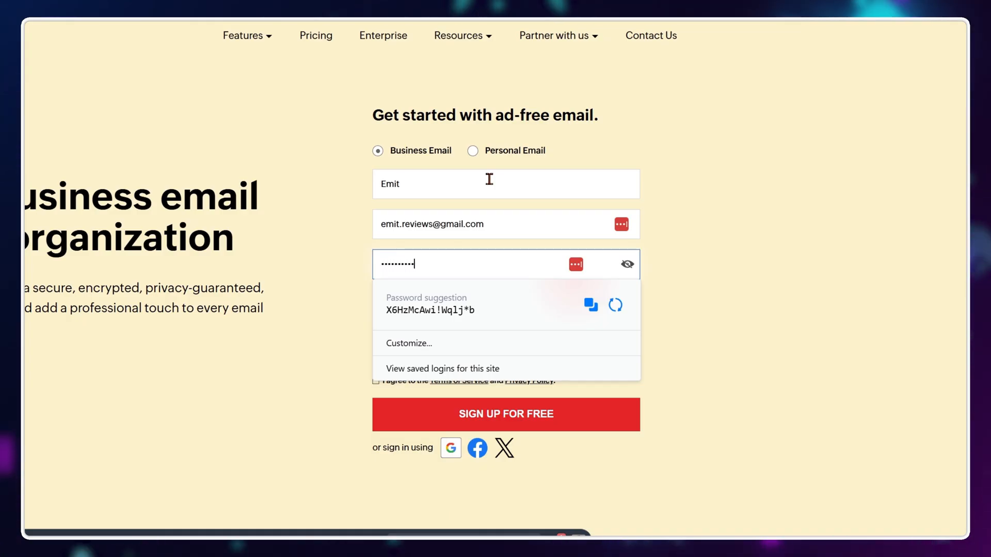
click(499, 303)
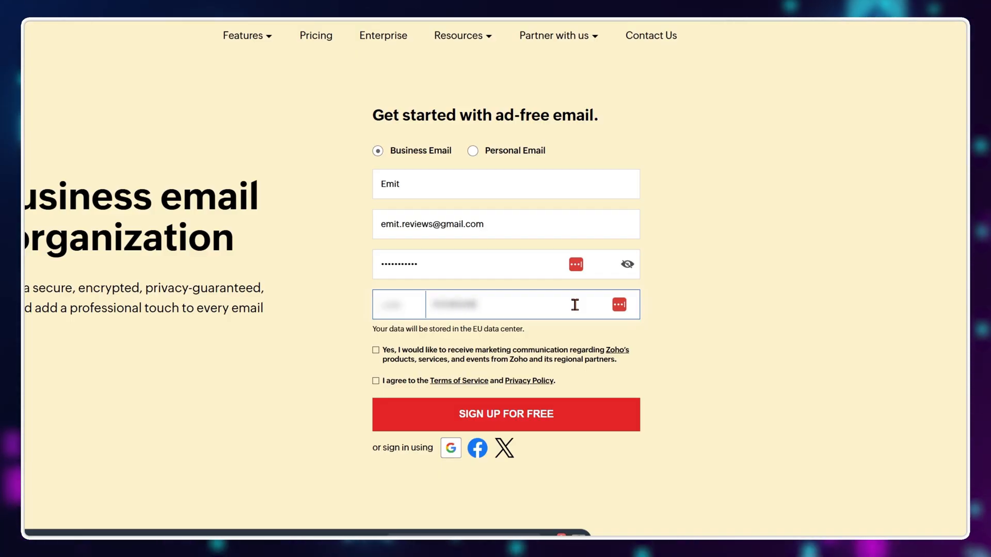
mouse_move(418, 355)
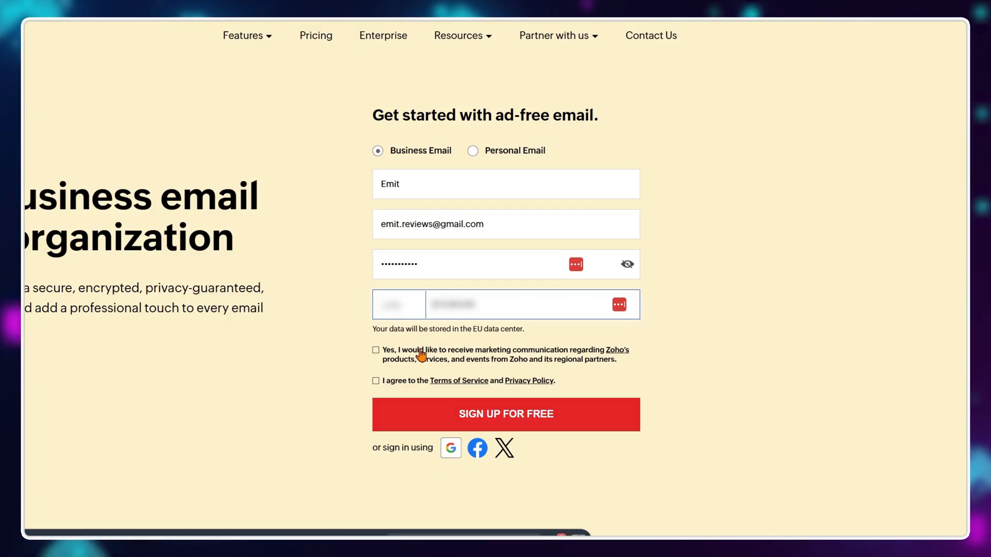
click(377, 381)
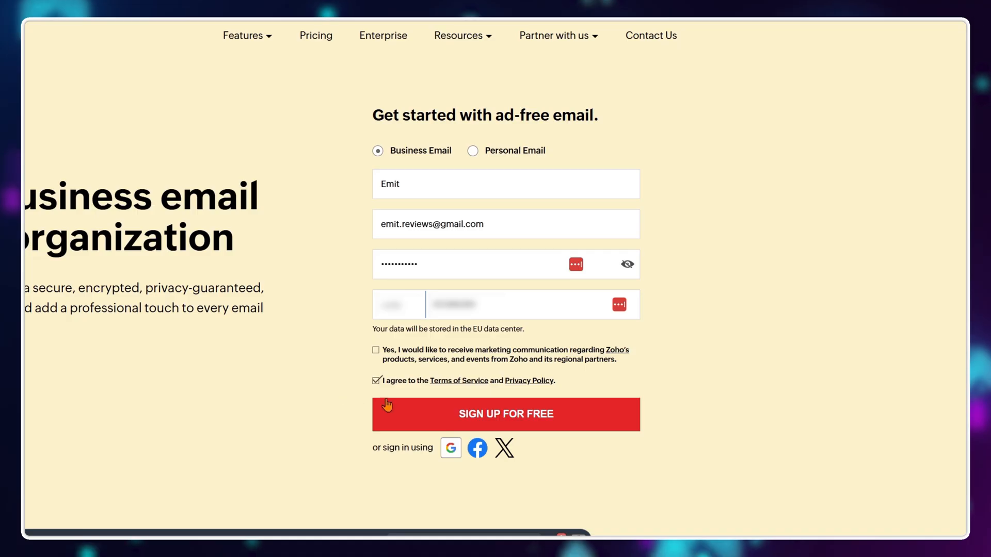
click(504, 414)
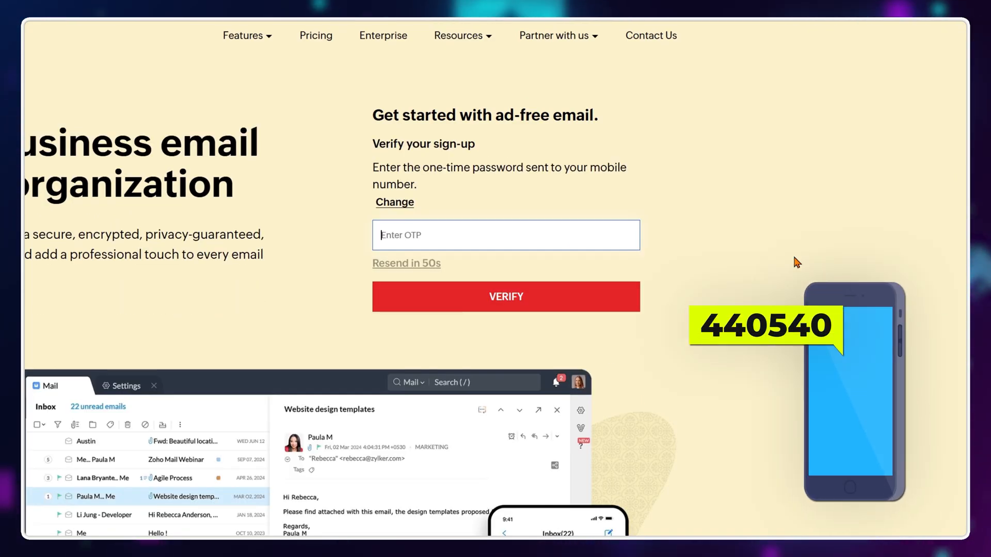
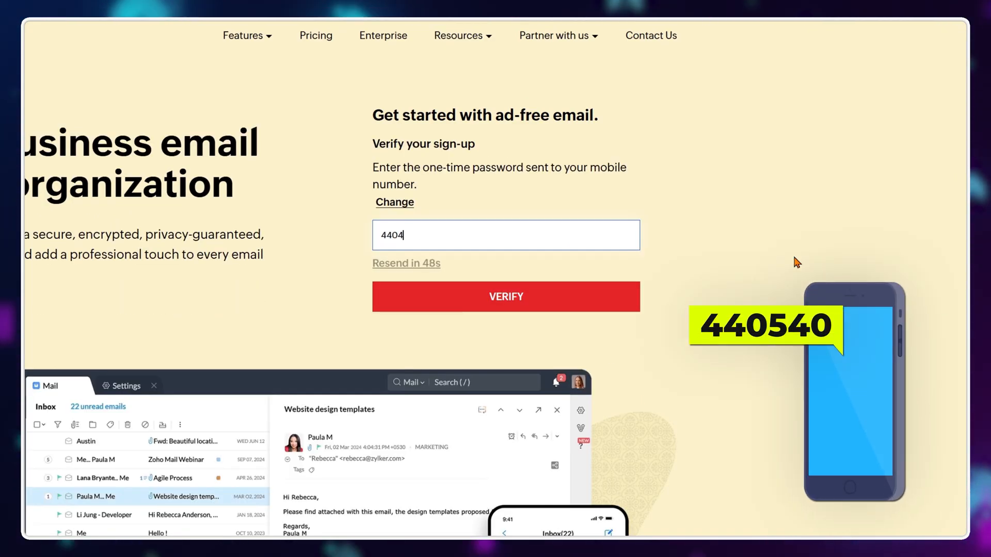
click(505, 297)
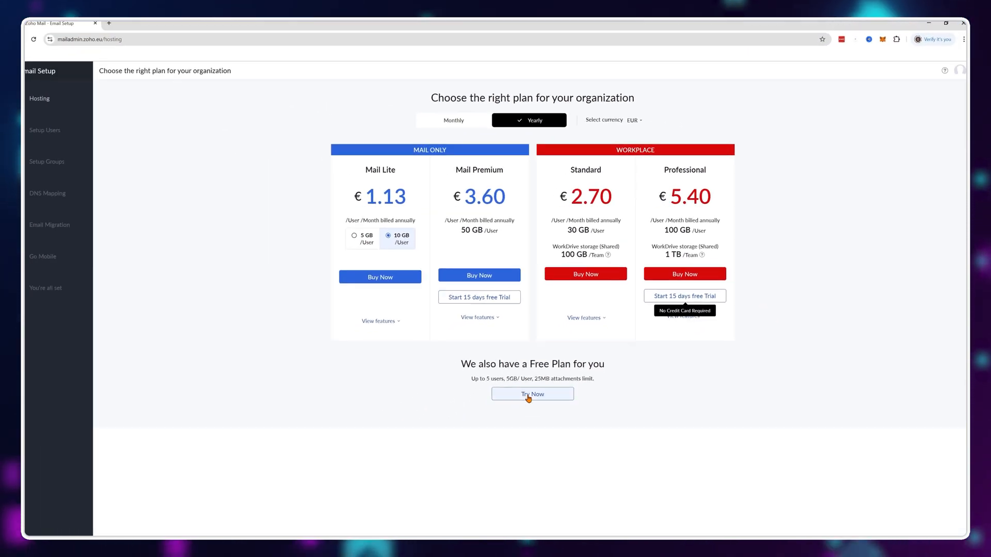
- Choose the free plan and fill in the suggested domain emitbun.xyz
click(532, 394)
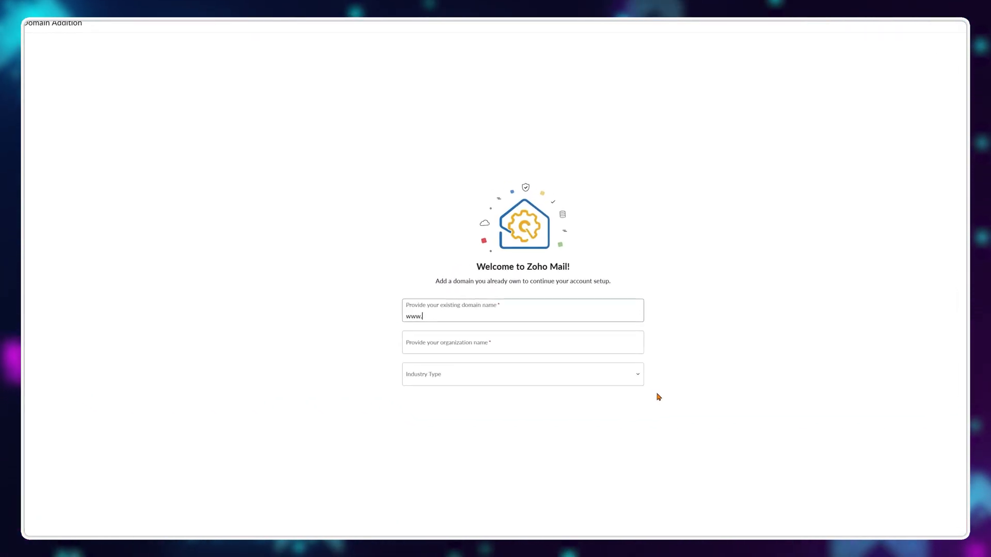
text(emit)
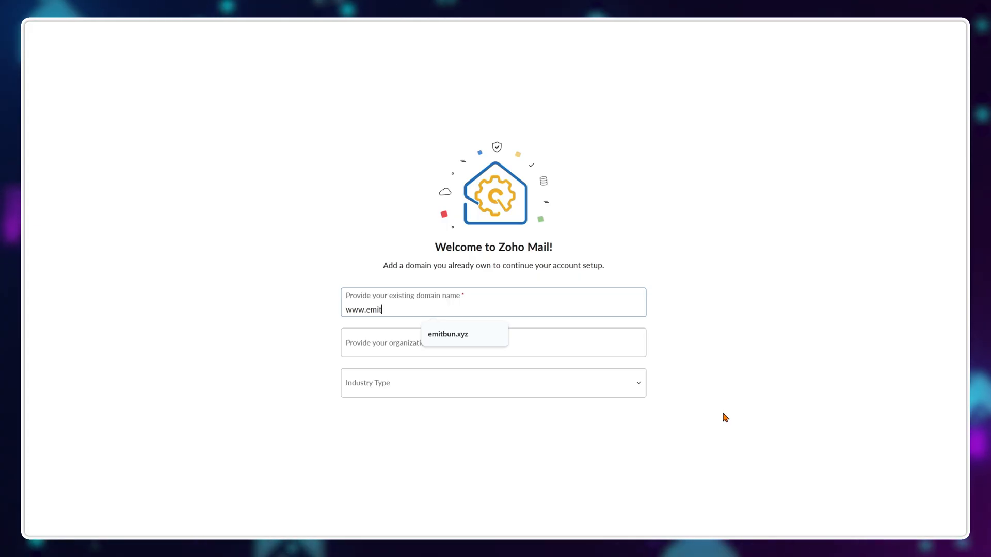
click(448, 334)
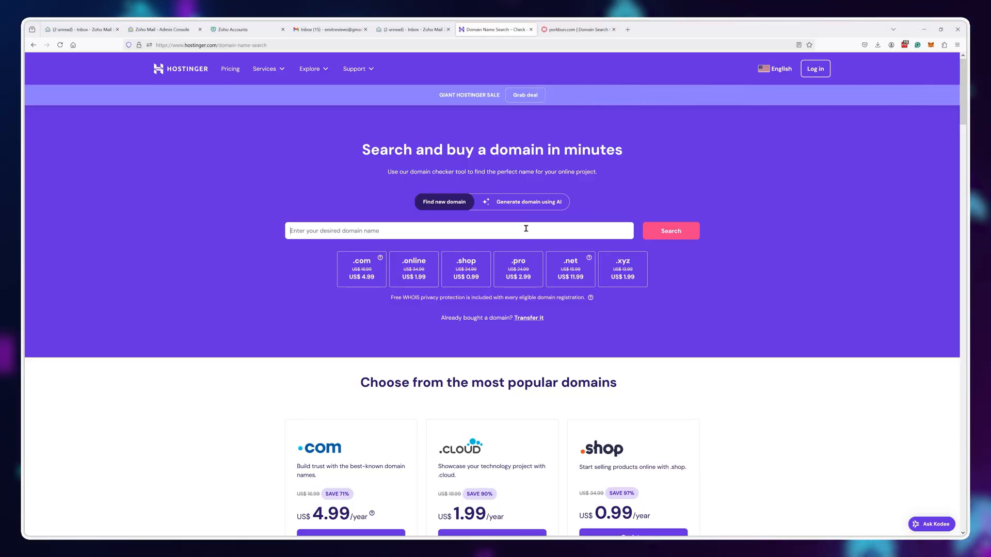
- Search Hostinger for the availability of emitlovesemails.xyz
text(emitlovesemails.xyz)
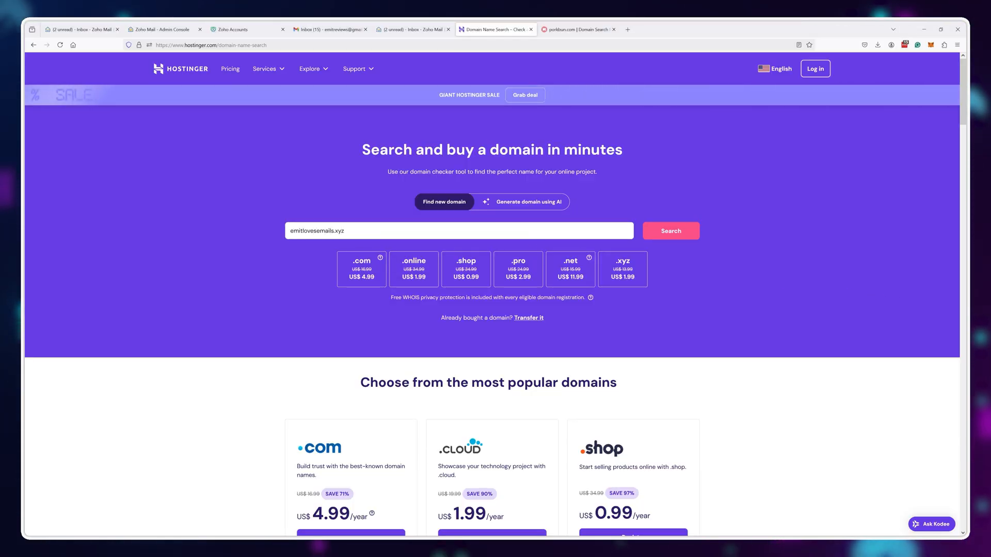
click(670, 230)
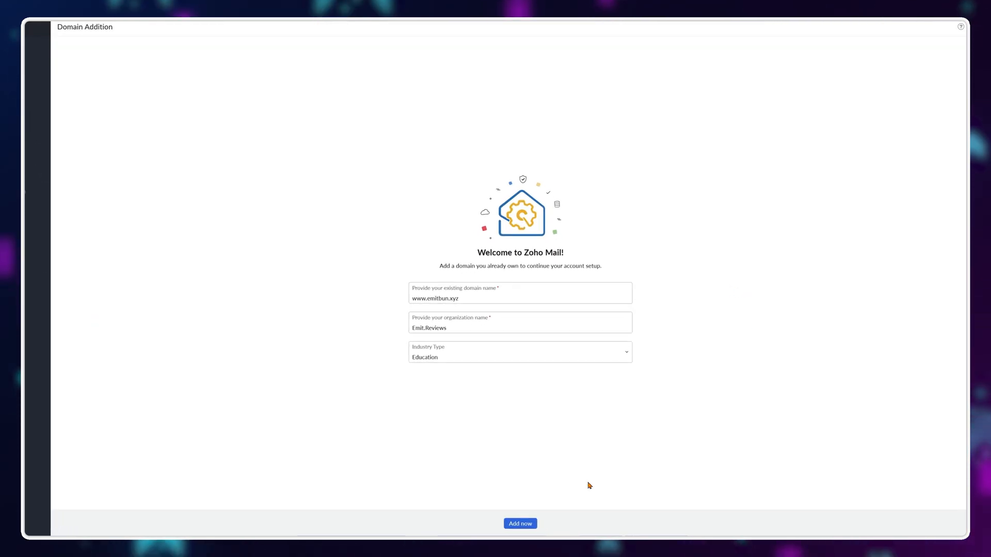
- Add emitbun.xyz, proceed to ownership verification, and bring up Porkbun
click(520, 523)
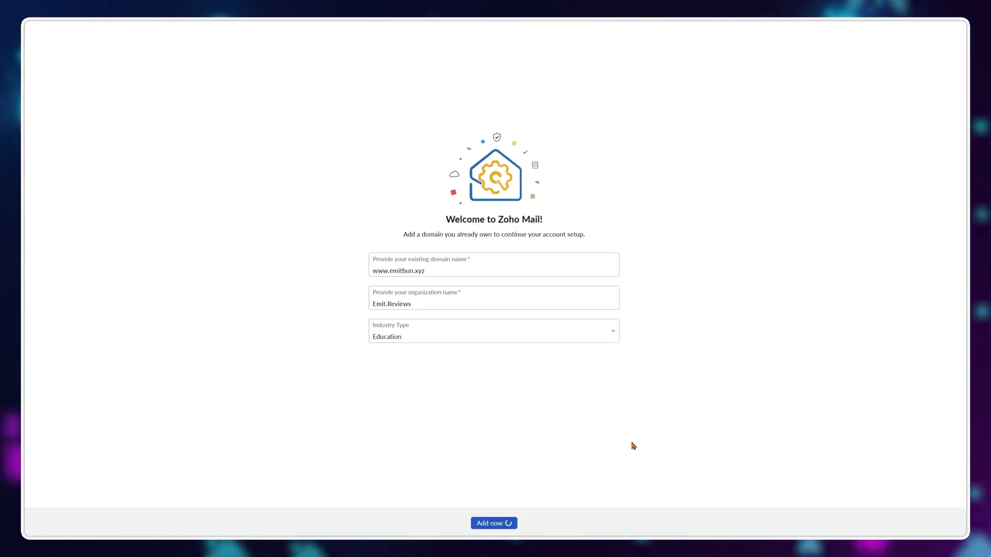
click(493, 523)
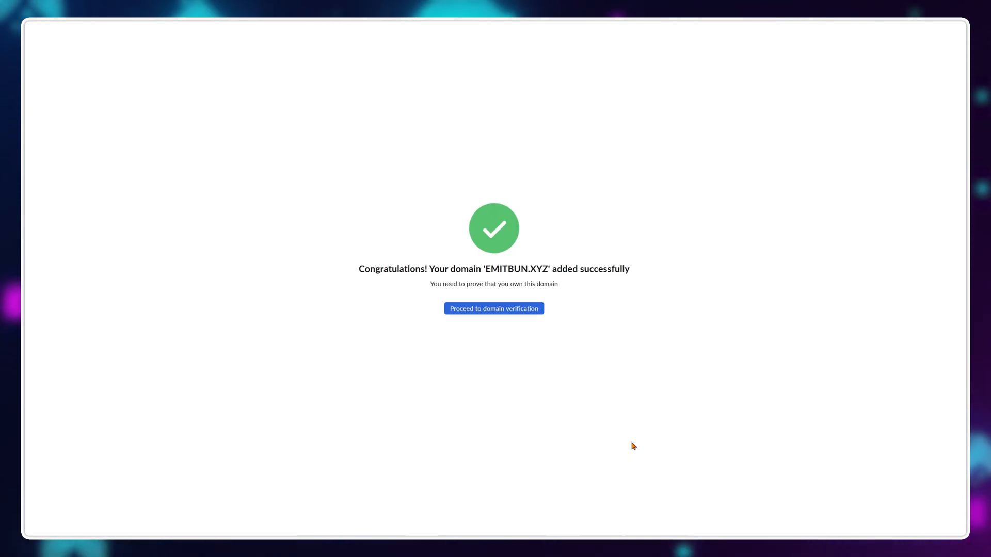
click(493, 309)
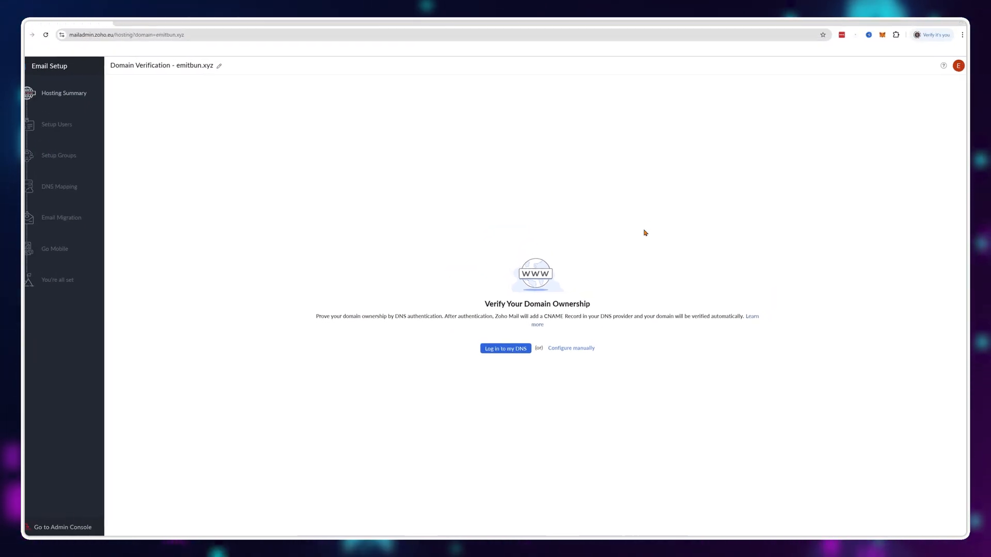
text(porkbun.com/account/domainsSpeedy)
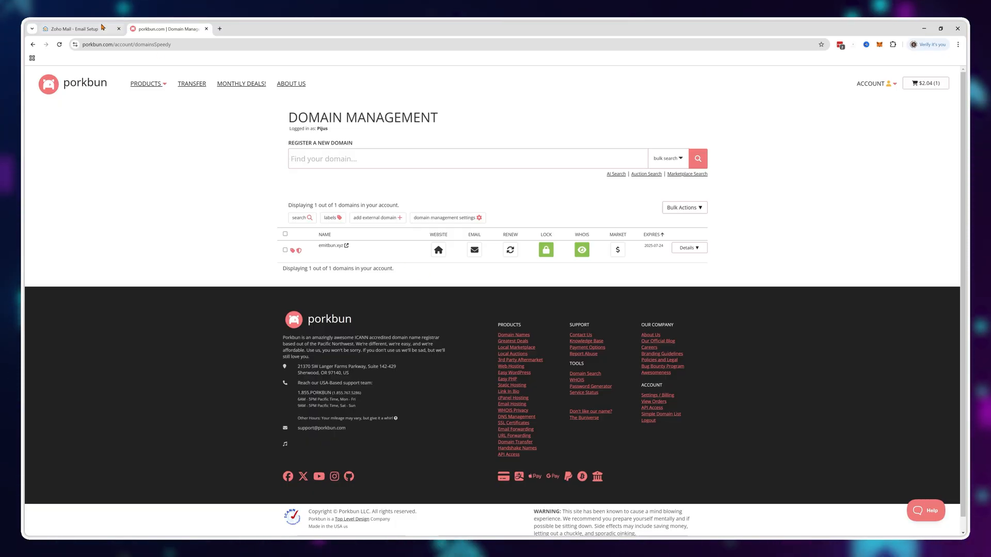
- Show Zoho's manual domain verification instructions and copy the TXT verification value
click(75, 28)
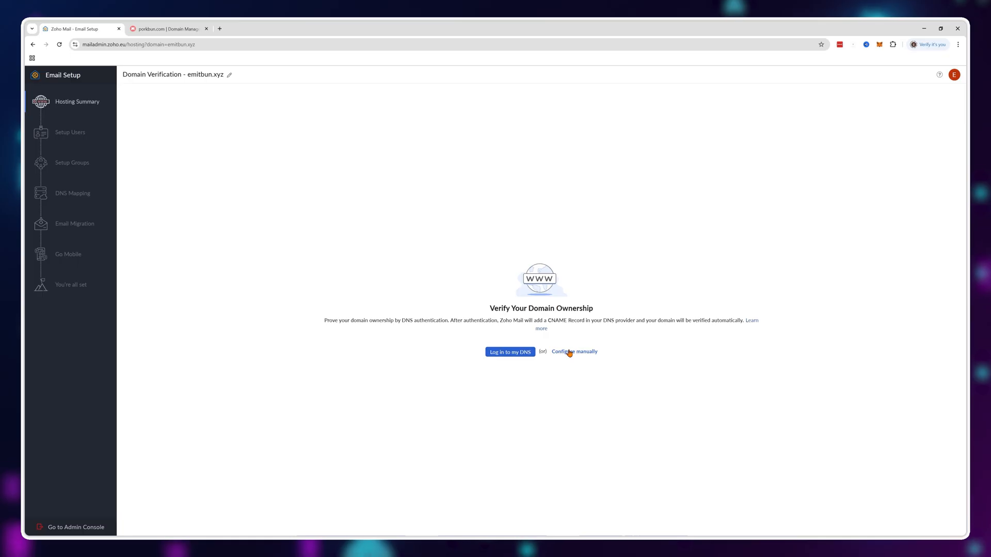
click(574, 352)
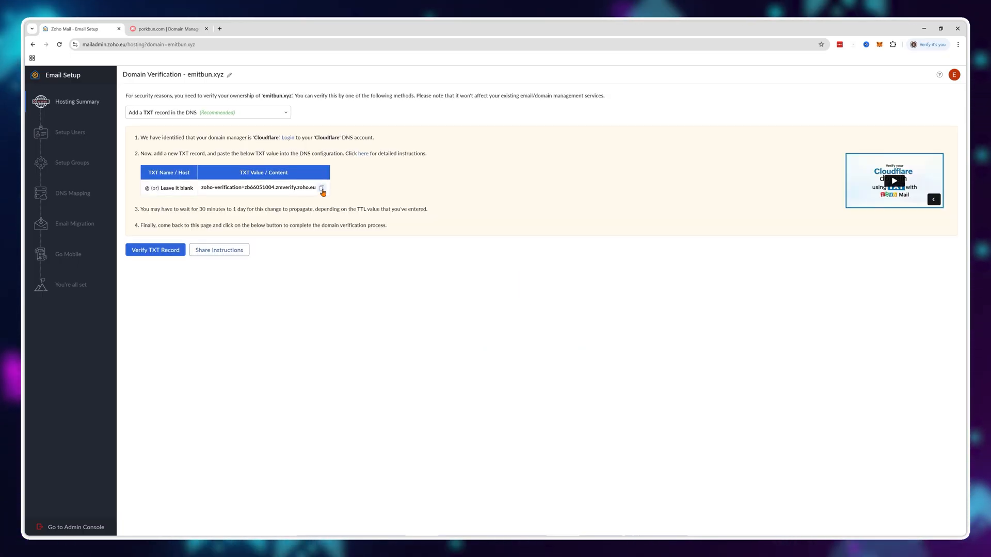
click(167, 28)
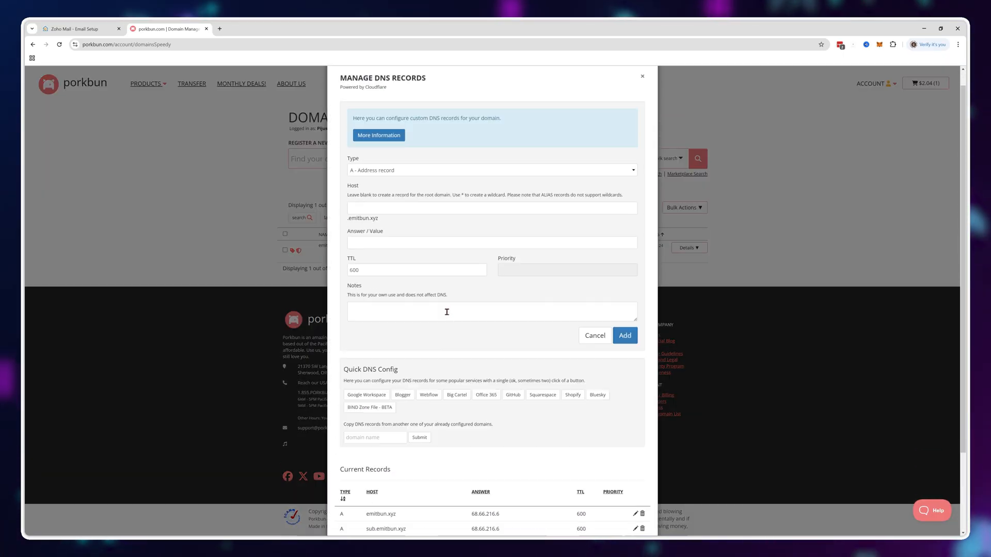
- Add a Porkbun TXT record 'zoho-verification=zb66051004.zmverify.zoho.eu' and close the DNS window
click(492, 170)
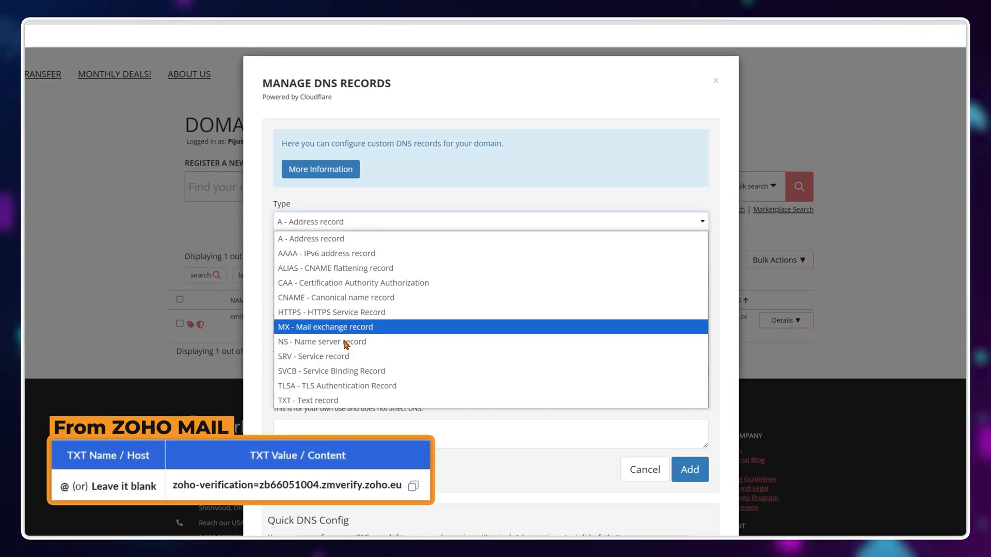
click(308, 400)
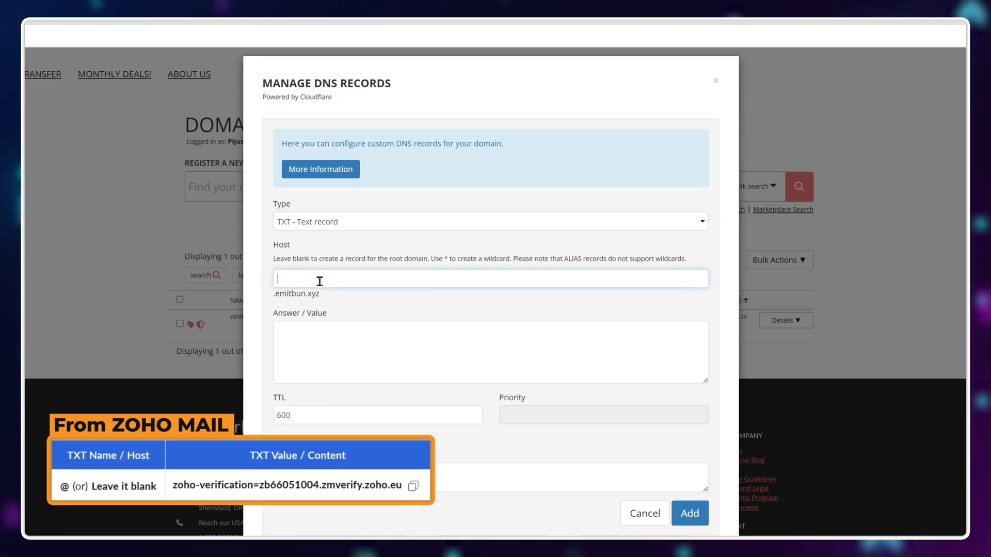
text(zoho-verification=zb66051004.zmverify.zoho.eu)
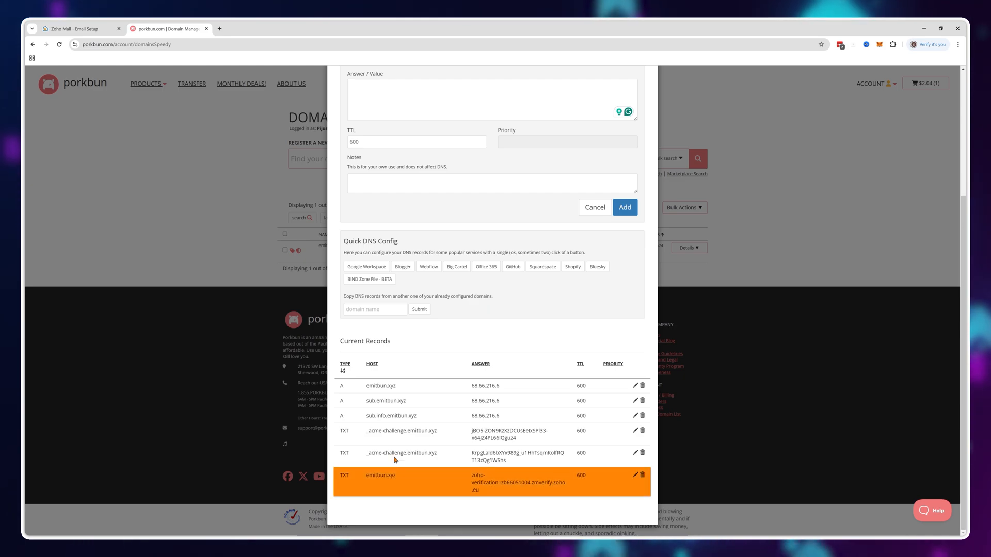
click(594, 208)
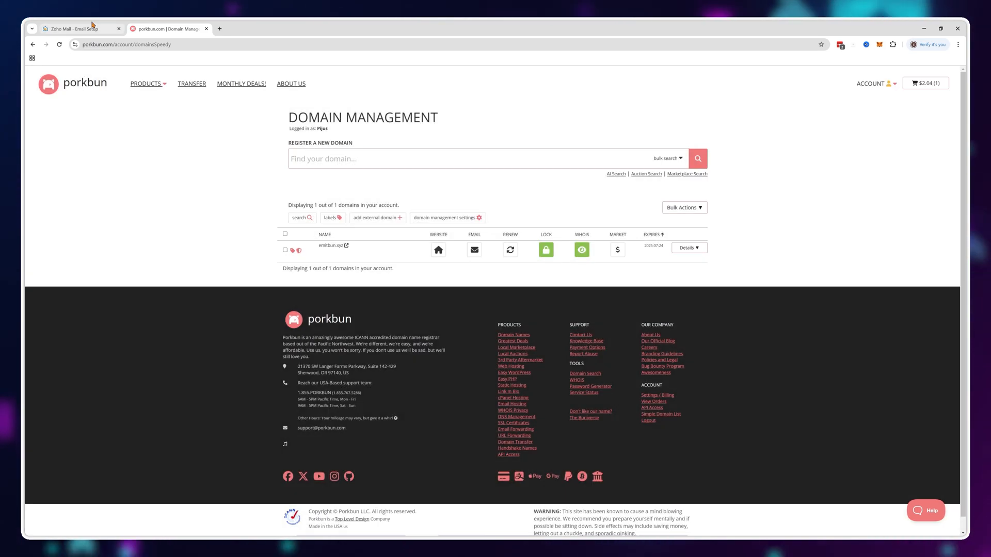
click(75, 28)
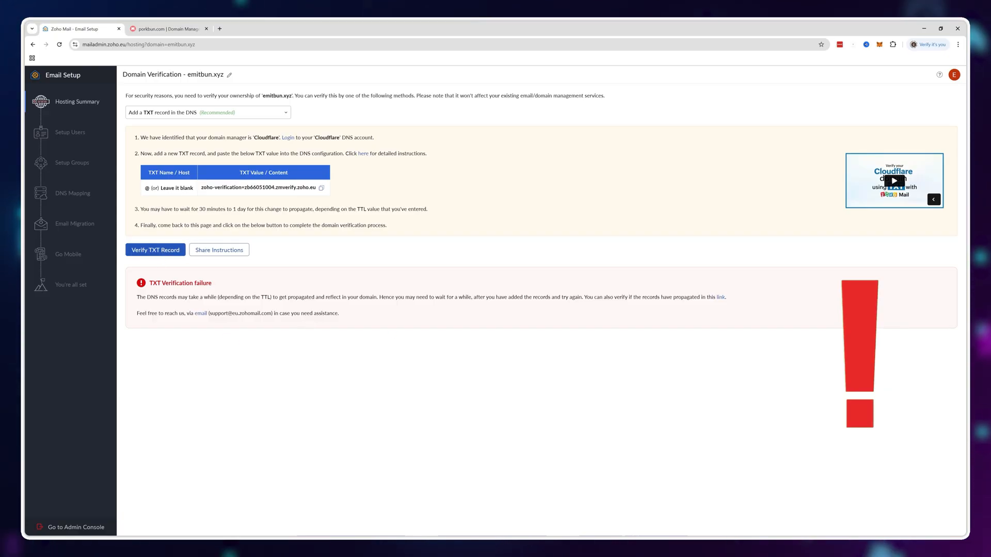
- Retry the TXT record check until emitbun.xyz ownership is confirmed
click(154, 249)
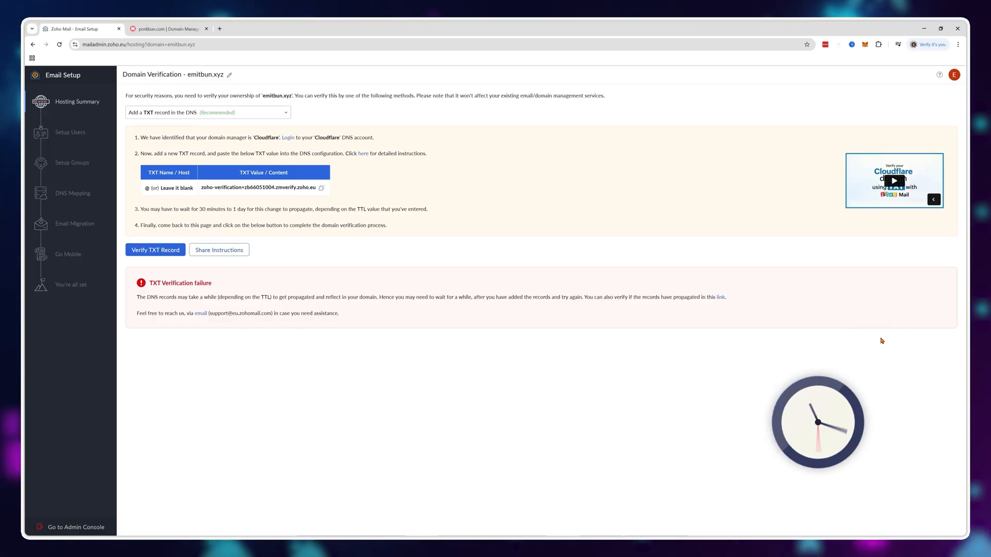
click(154, 250)
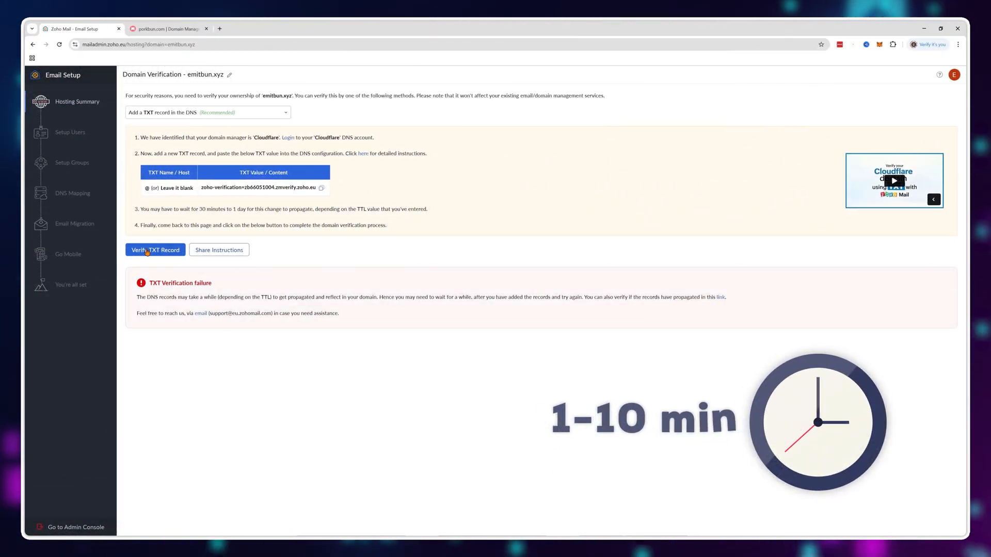
click(155, 250)
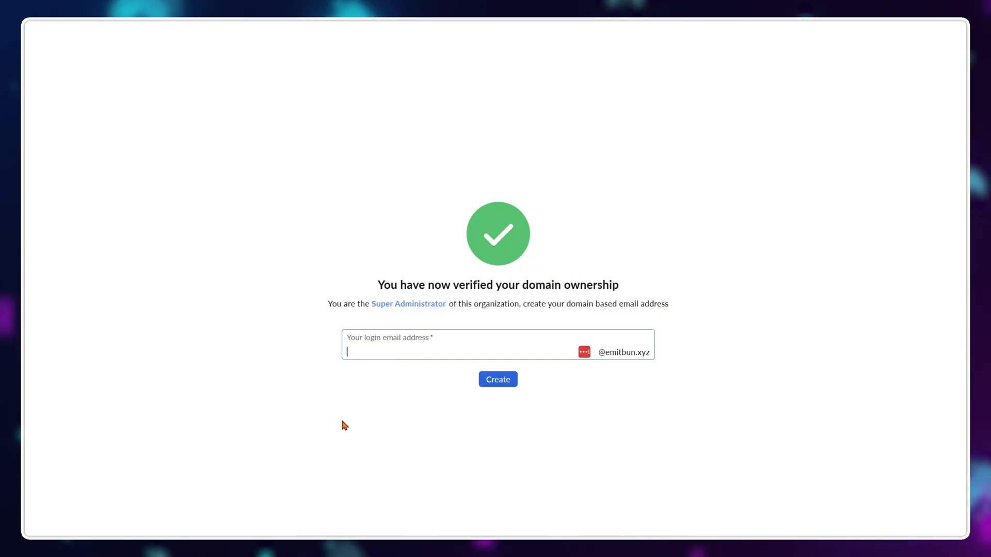
click(462, 352)
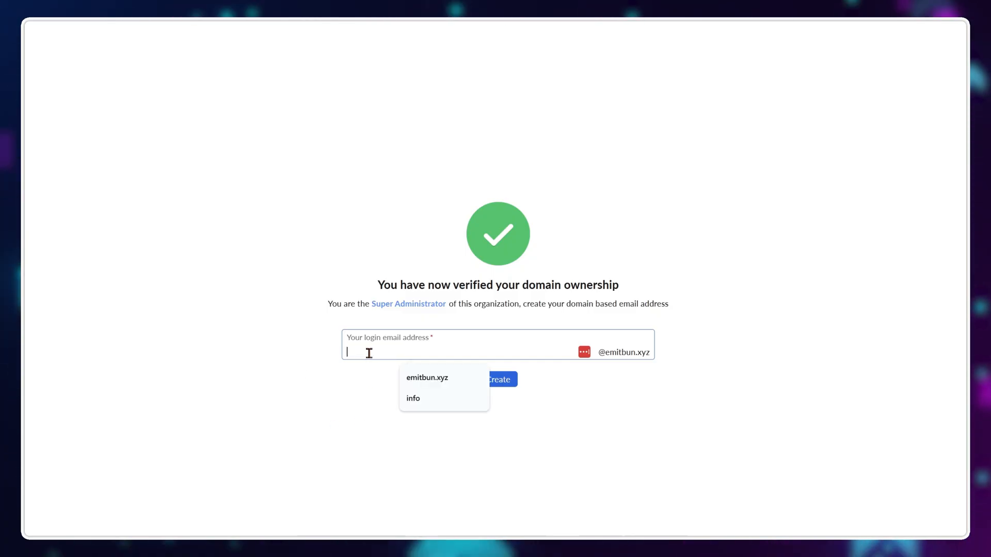
click(413, 398)
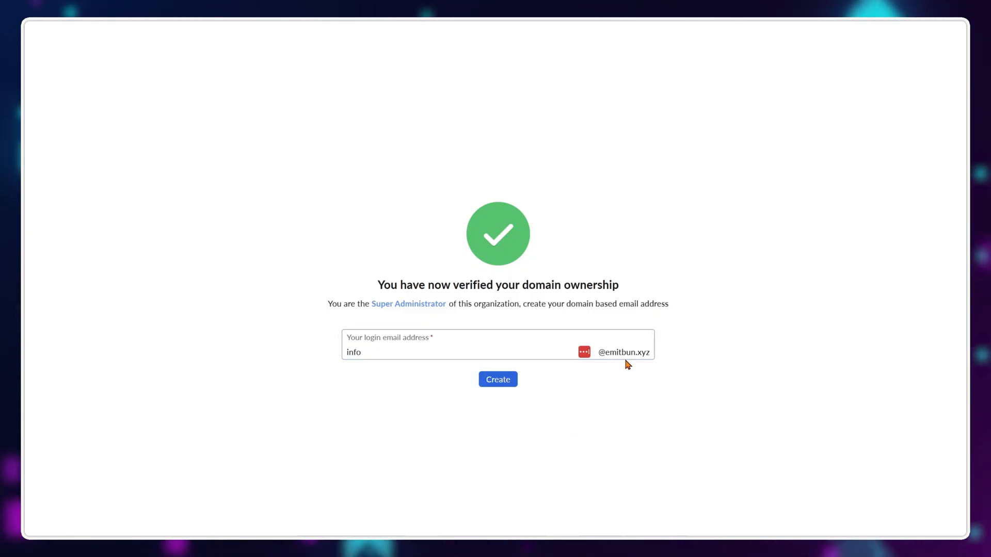
click(497, 379)
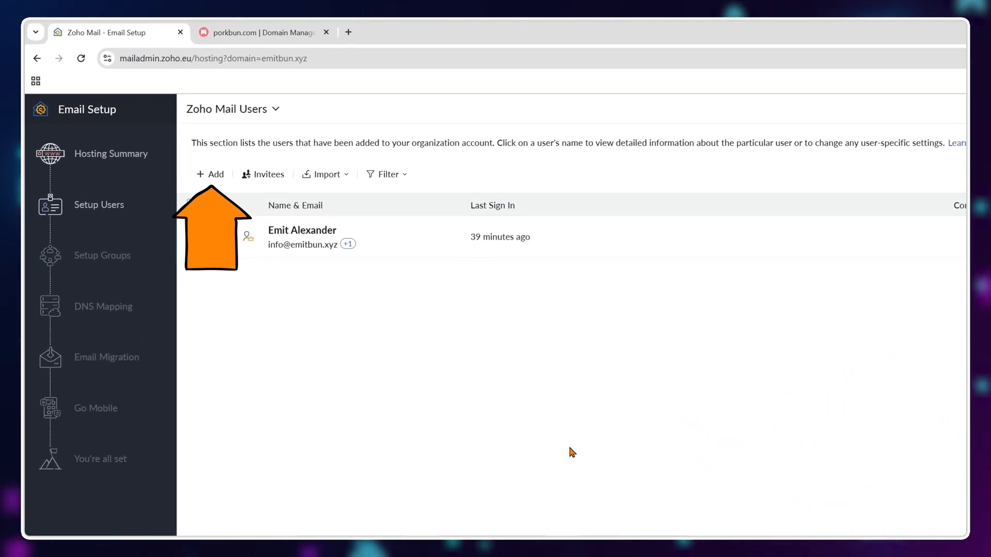
text(EMi)
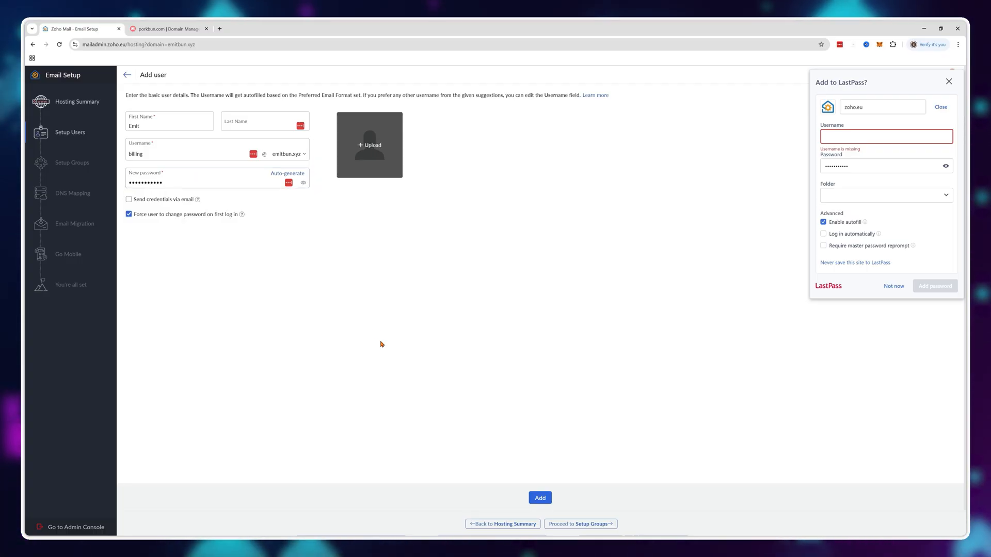
click(540, 497)
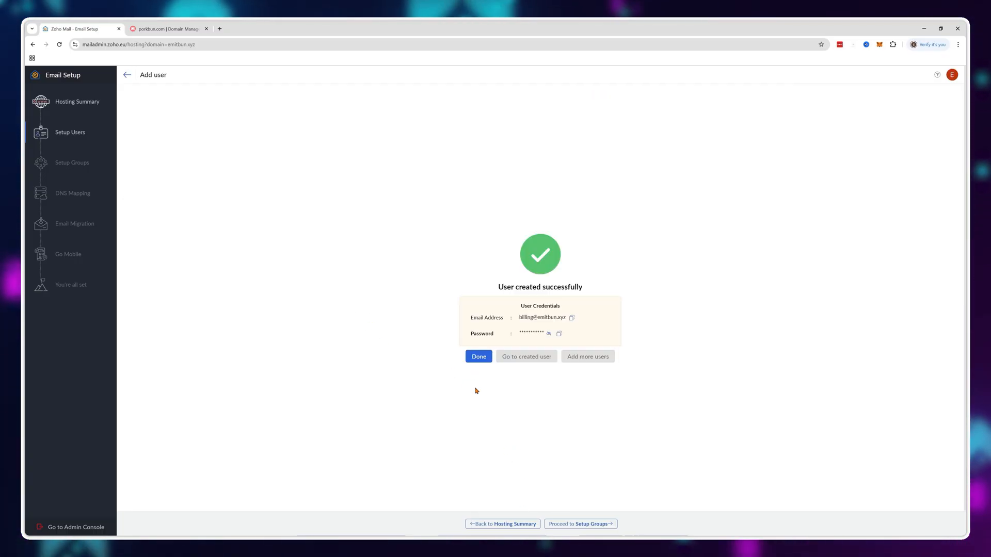
click(478, 357)
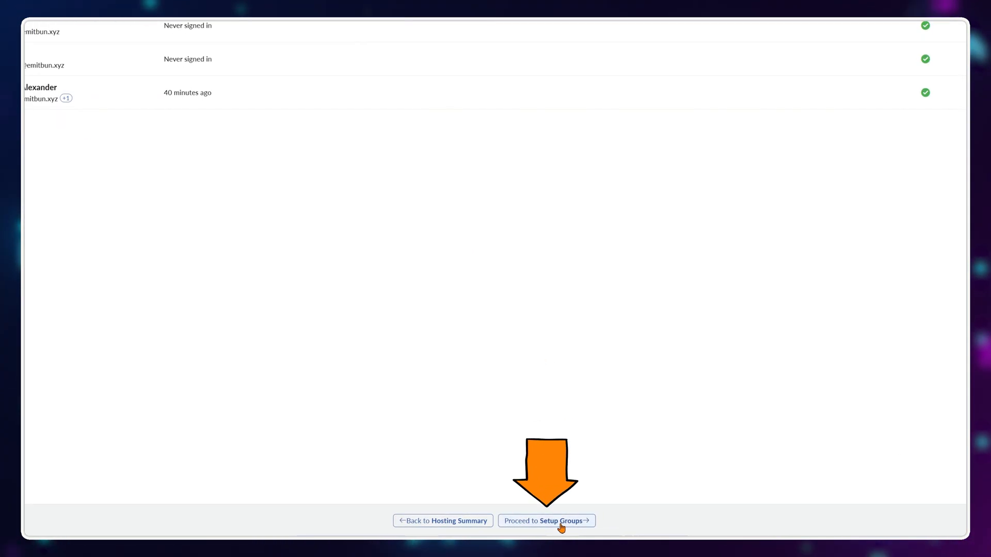
- Skip group setup and reveal the MX, SPF and DKIM records for manual entry
click(545, 520)
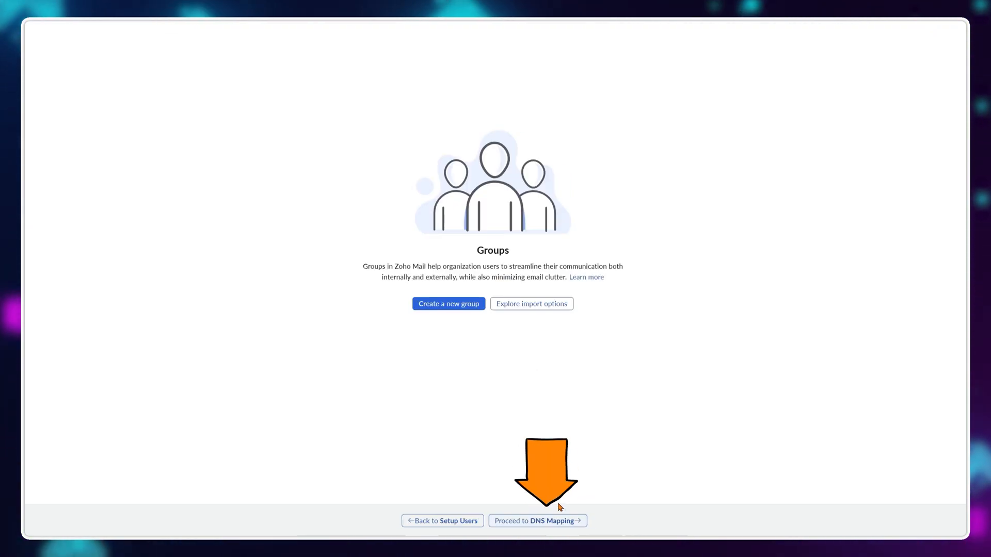
click(534, 521)
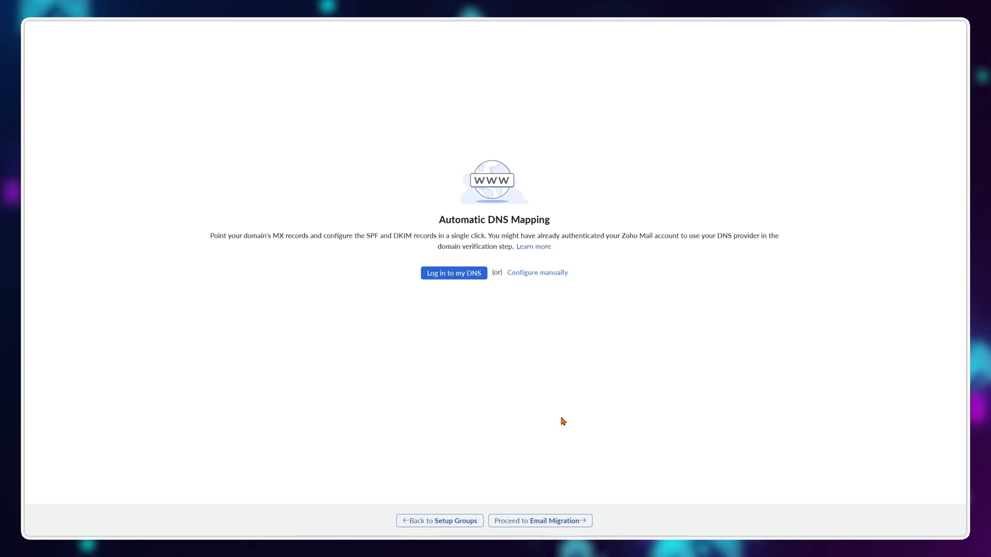
mouse_move(554, 350)
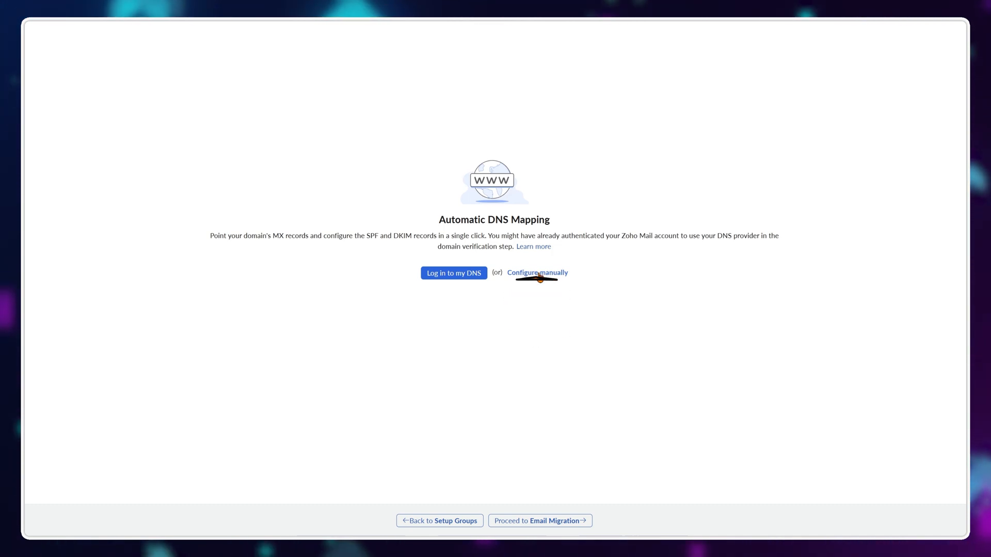
click(537, 272)
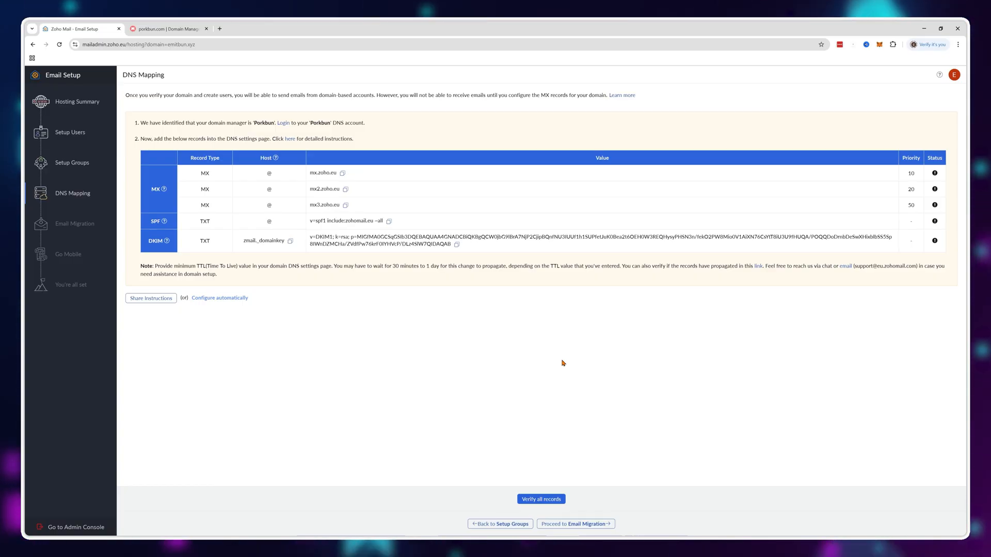
- Create a Porkbun MX record with the value mx.zoho.eu
click(167, 28)
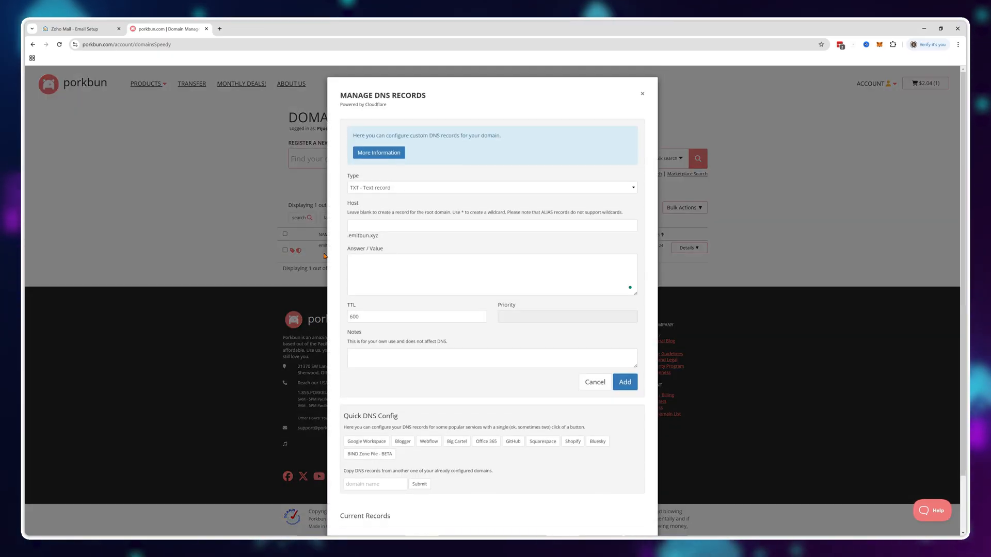
click(492, 187)
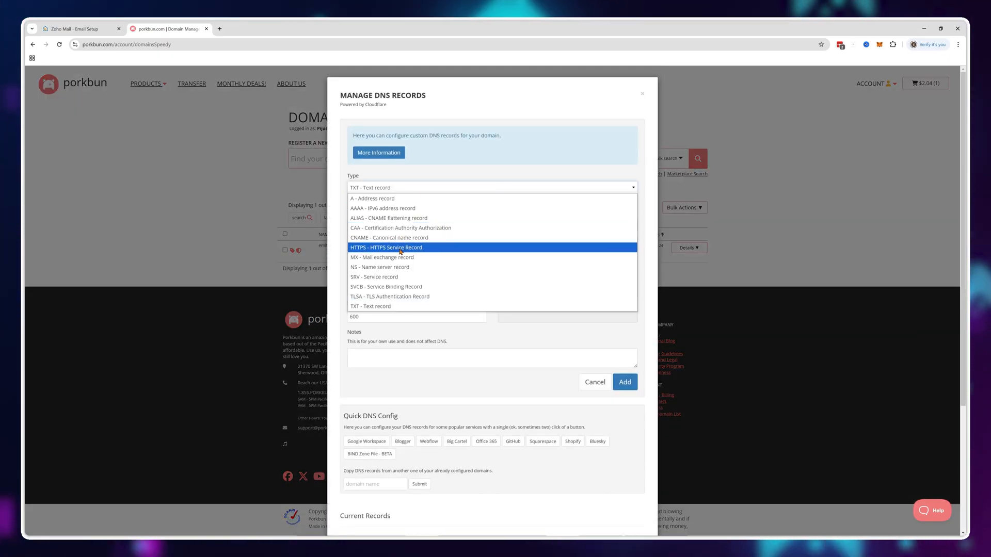
click(382, 257)
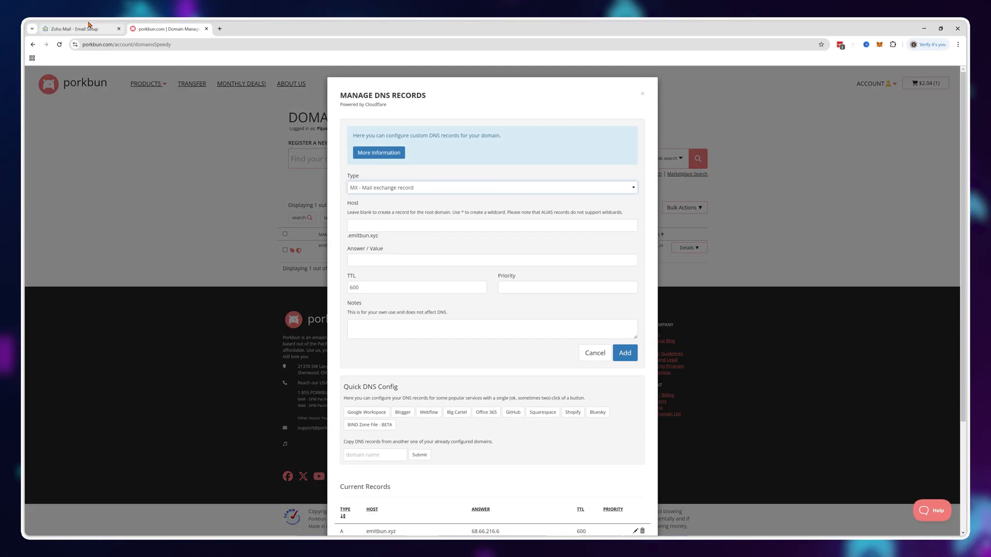
click(79, 29)
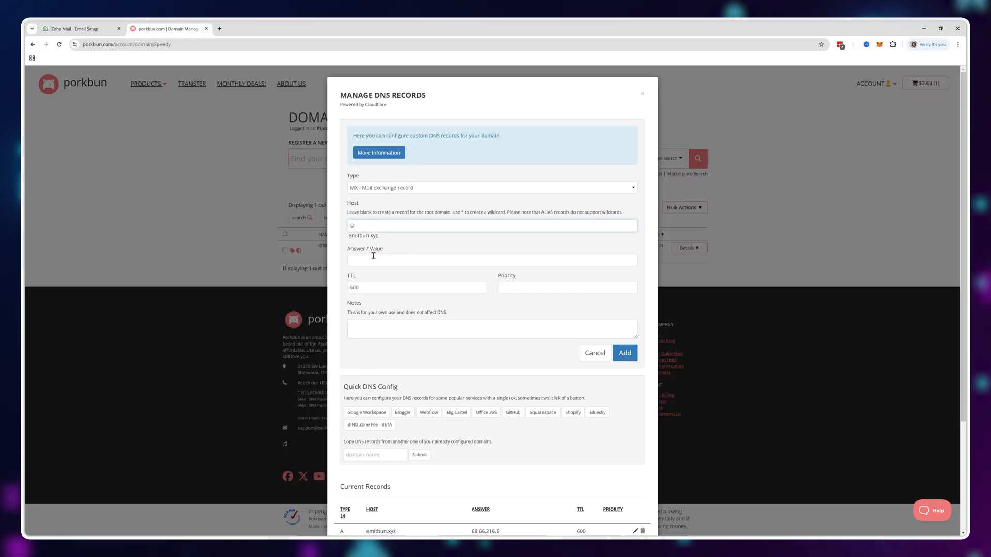
text(mx.zoho.eu)
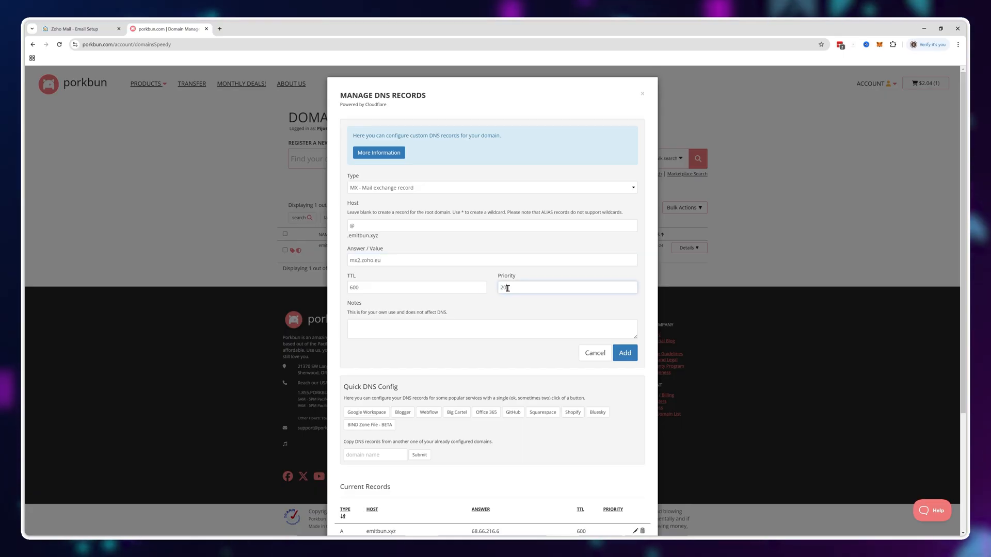
- Look up Zoho's next mail server and enter priority 50 in Porkbun
click(75, 29)
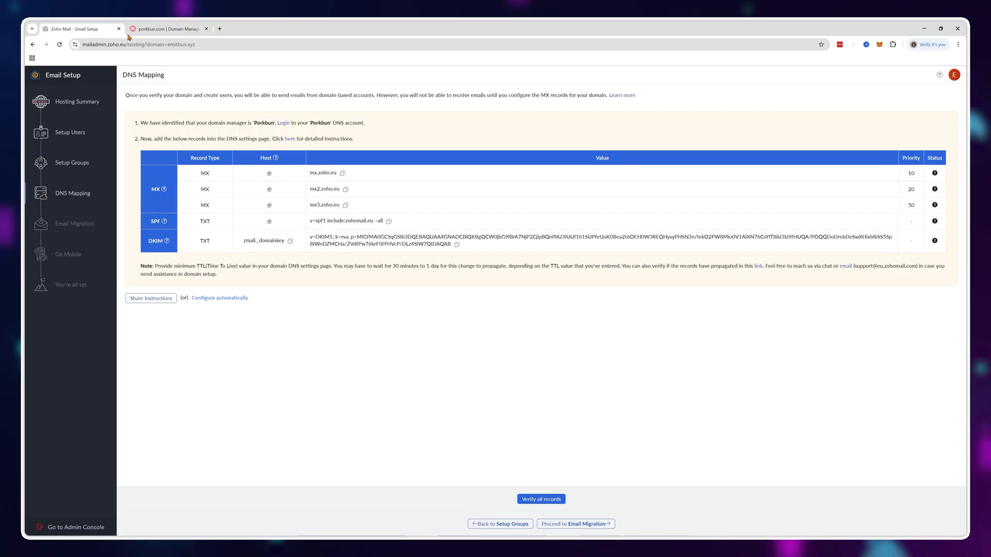
click(167, 28)
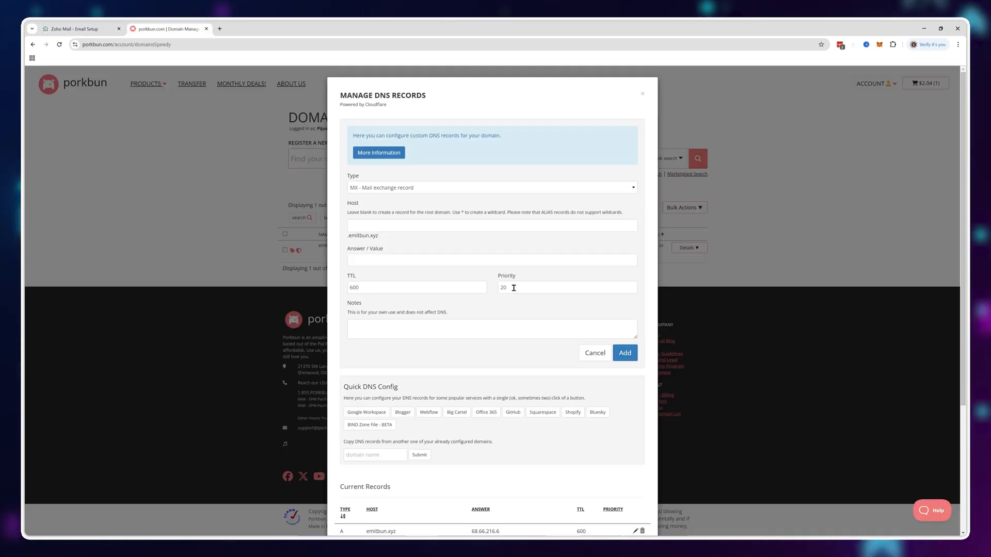
text(50)
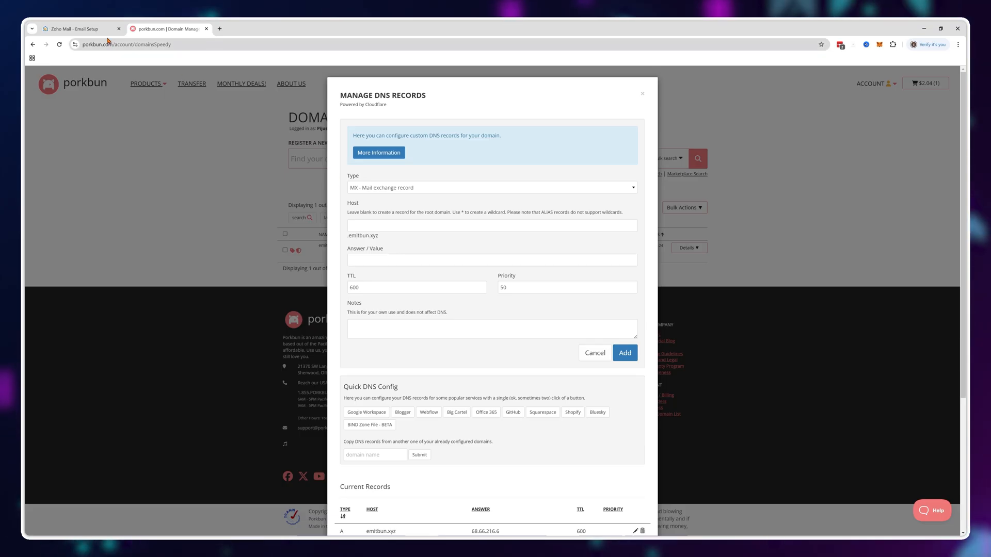
click(75, 28)
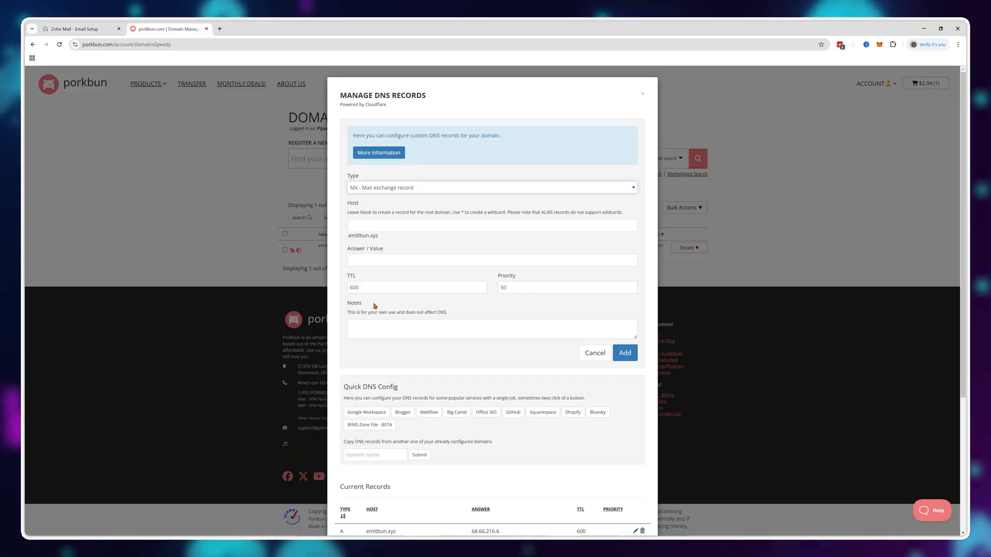
- Add a root (@) TXT record with 'v=spf1 include:zohomail.eu ~all' in Porkbun
click(492, 188)
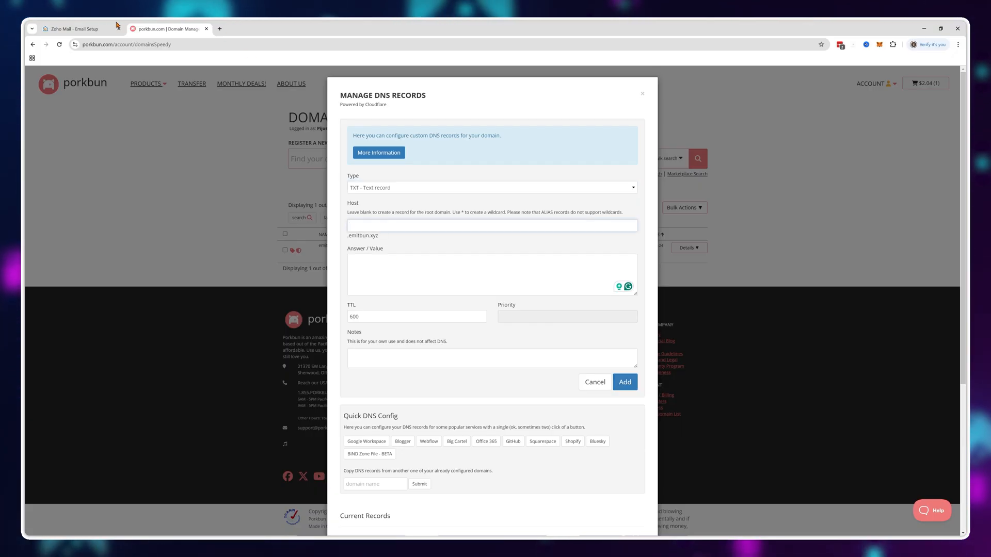
text(@)
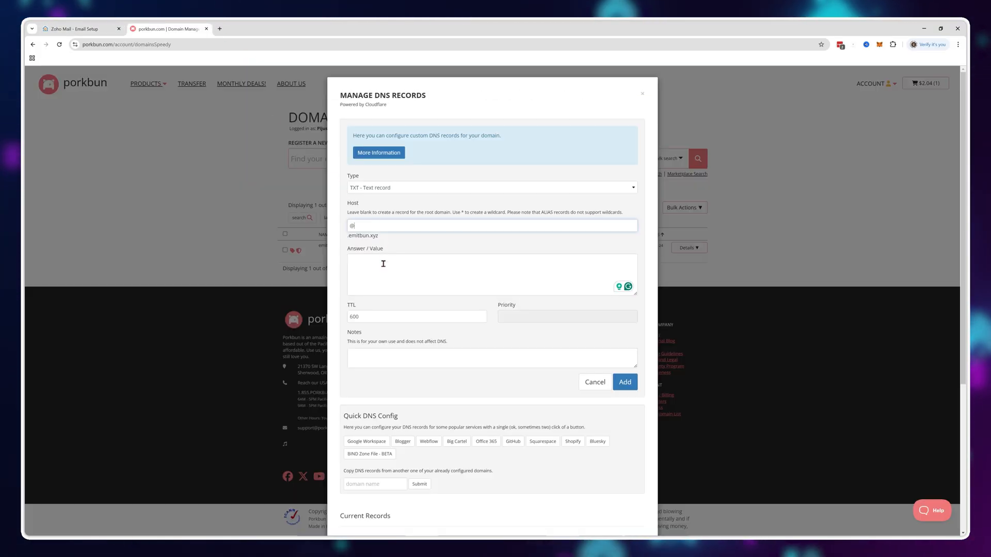
text(v=spf1 include:zohomail.eu ~all)
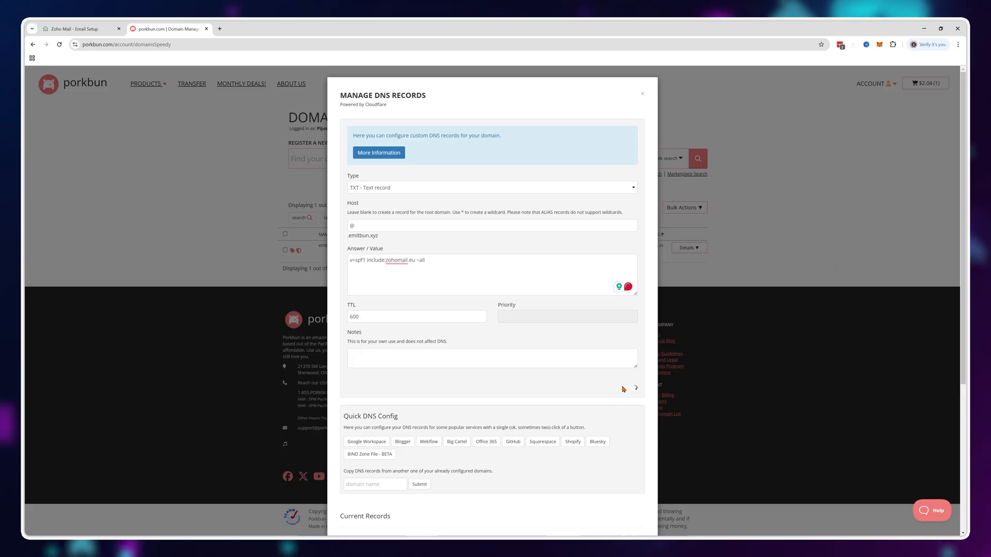
click(79, 28)
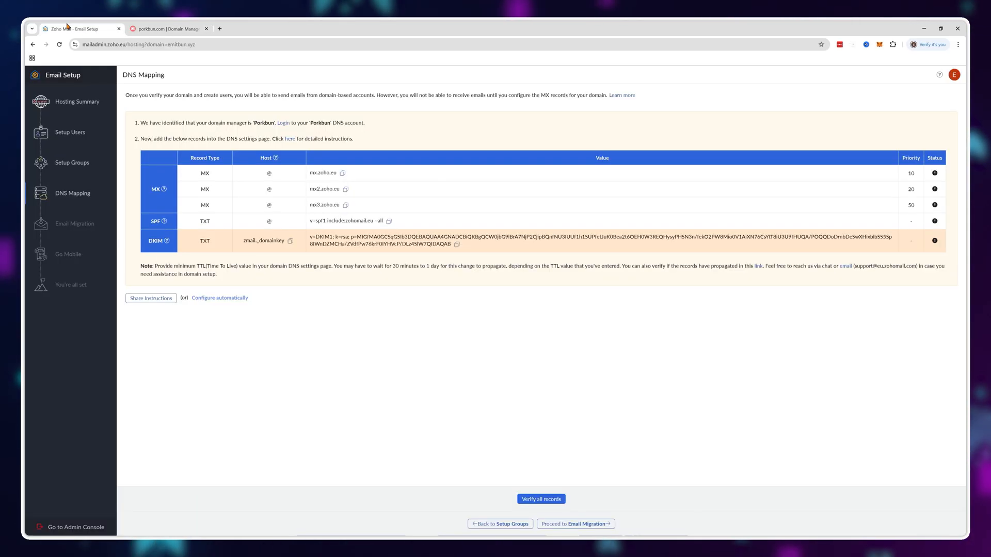
- Copy Zoho's DKIM key value, leaving Porkbun's TXT form blank
click(290, 241)
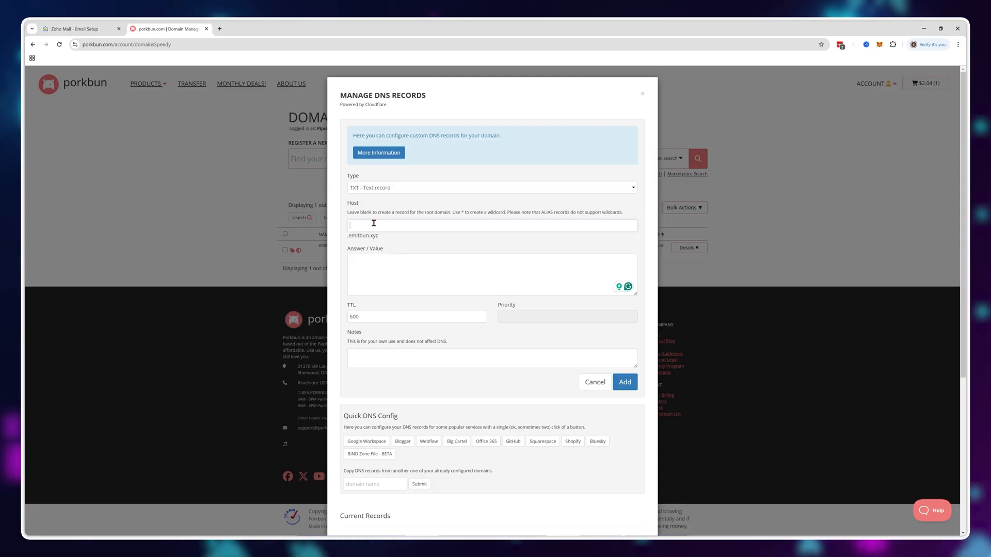
click(79, 29)
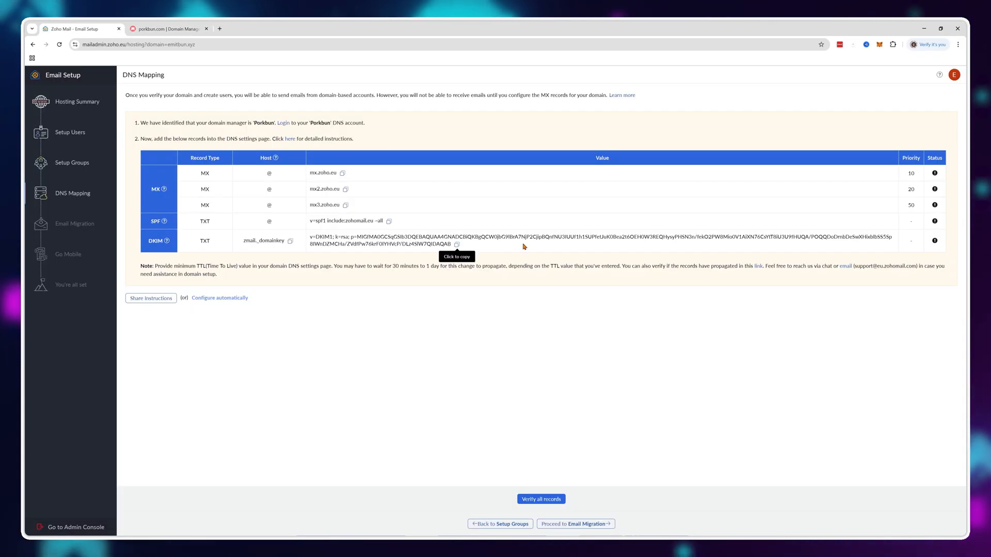
click(167, 29)
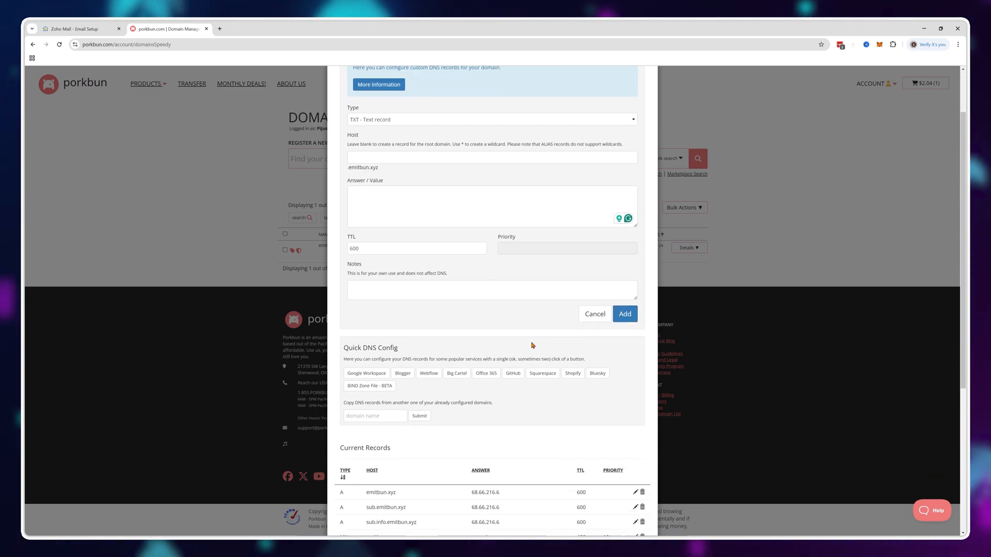
- Check Porkbun's three MX, SPF and zmail._domainkey DKIM records, then return to Zoho
scroll(down, 3)
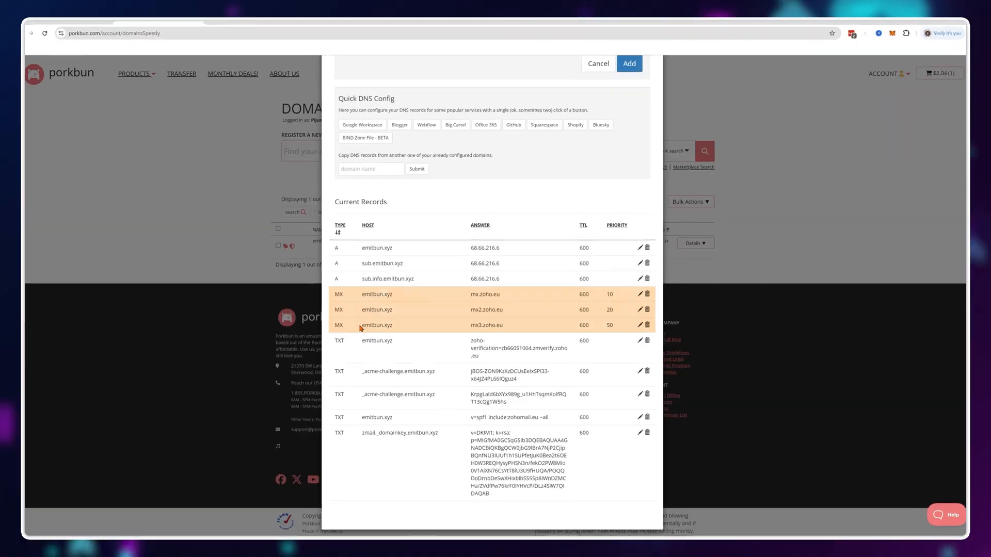
scroll(down, 3)
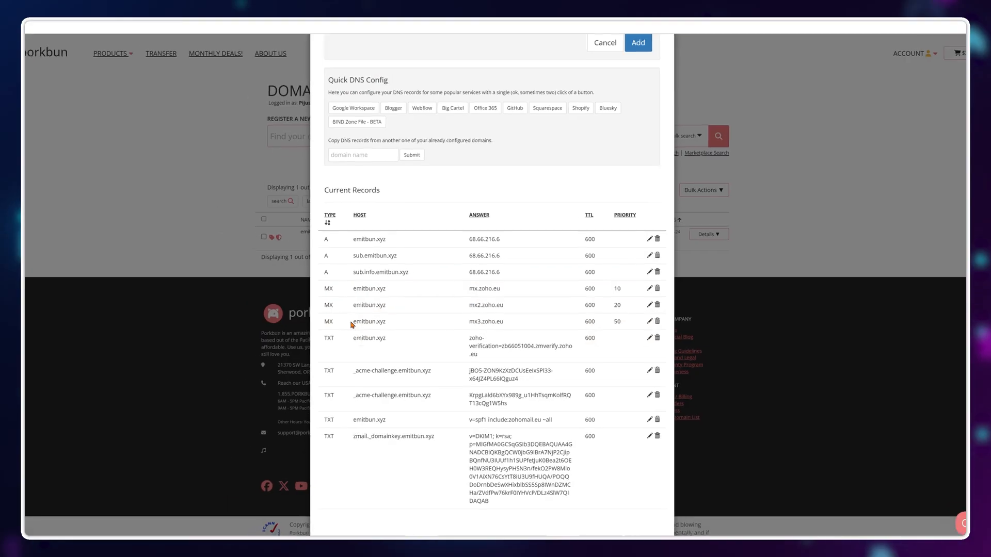
click(81, 28)
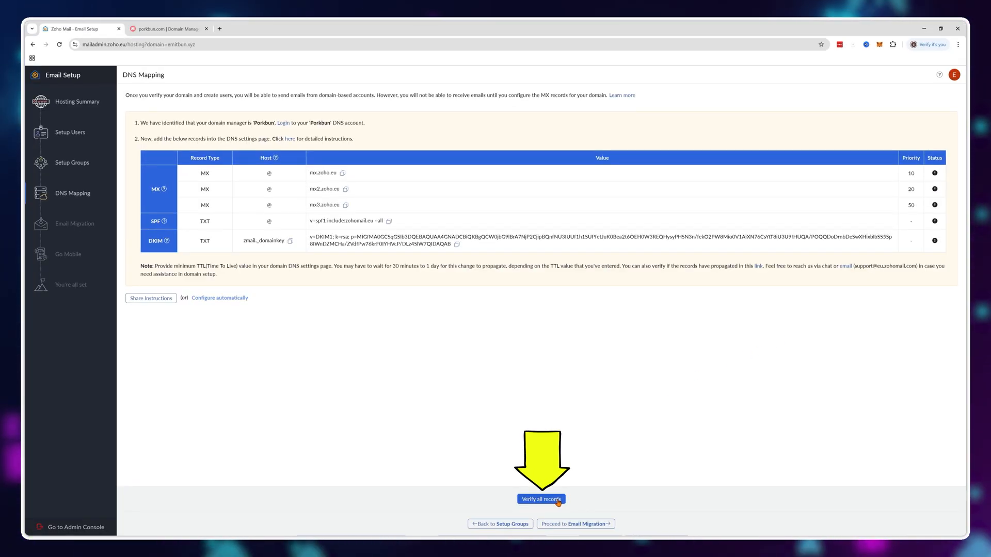
- Verify all DNS records again after the propagation notice, then advance through Email Migration to Setup Completion
click(540, 499)
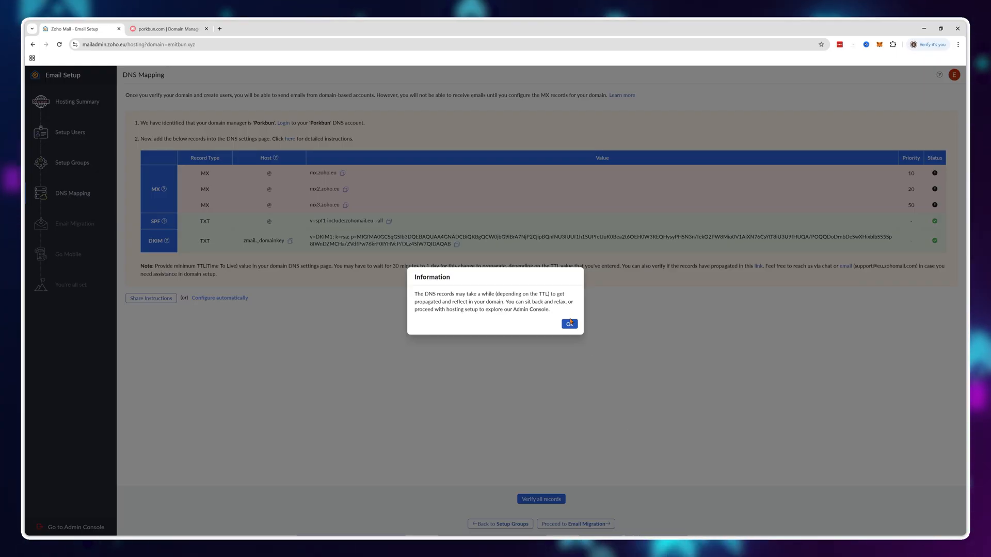
click(568, 323)
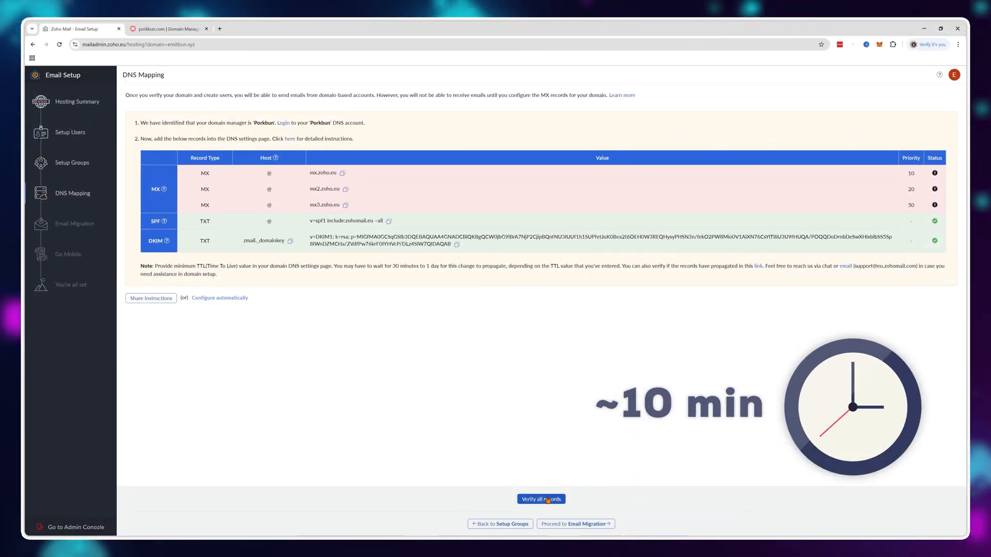
click(540, 499)
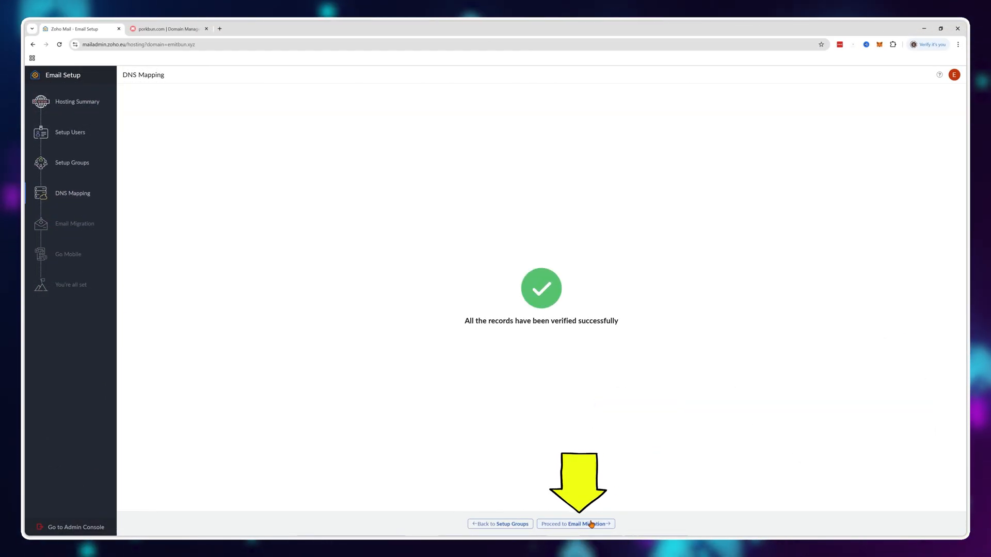
click(573, 524)
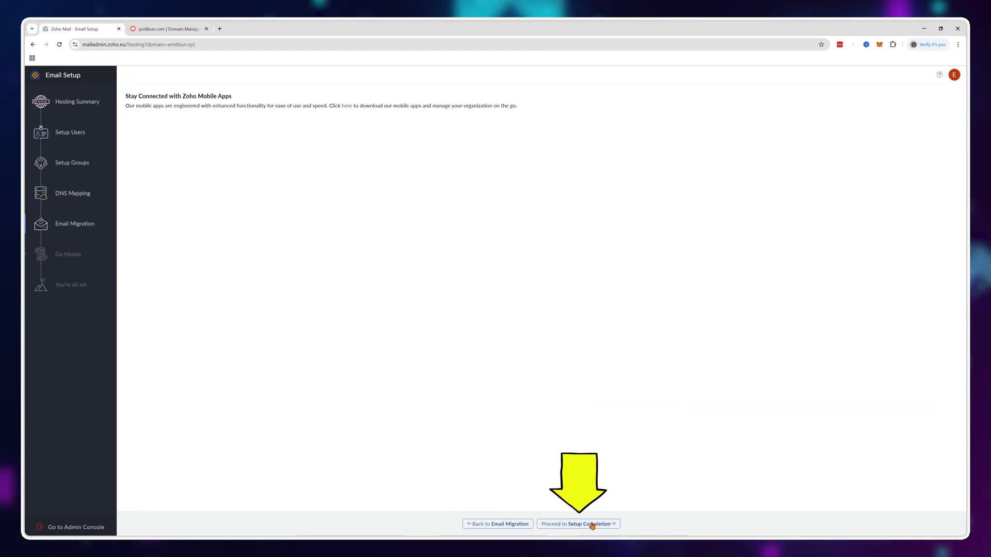
click(577, 523)
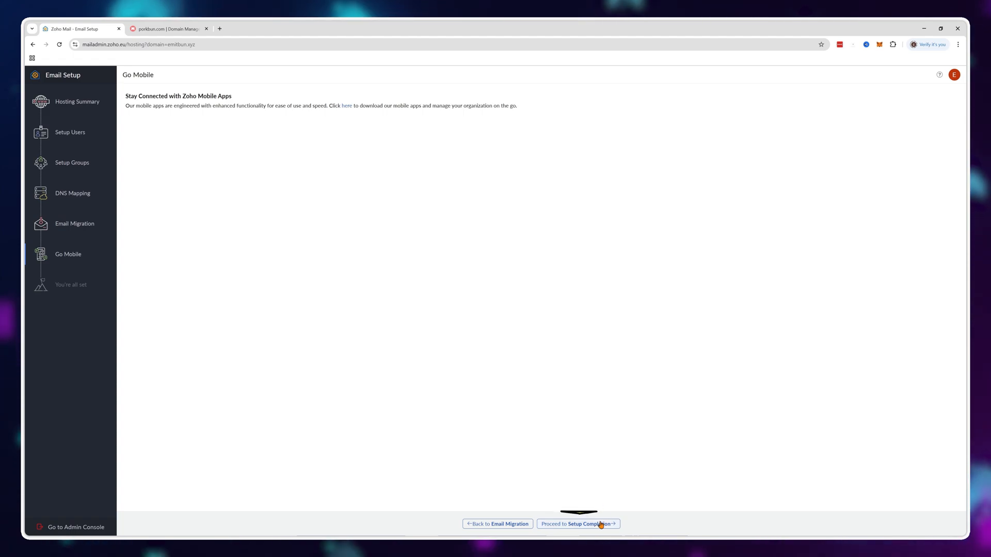
click(576, 523)
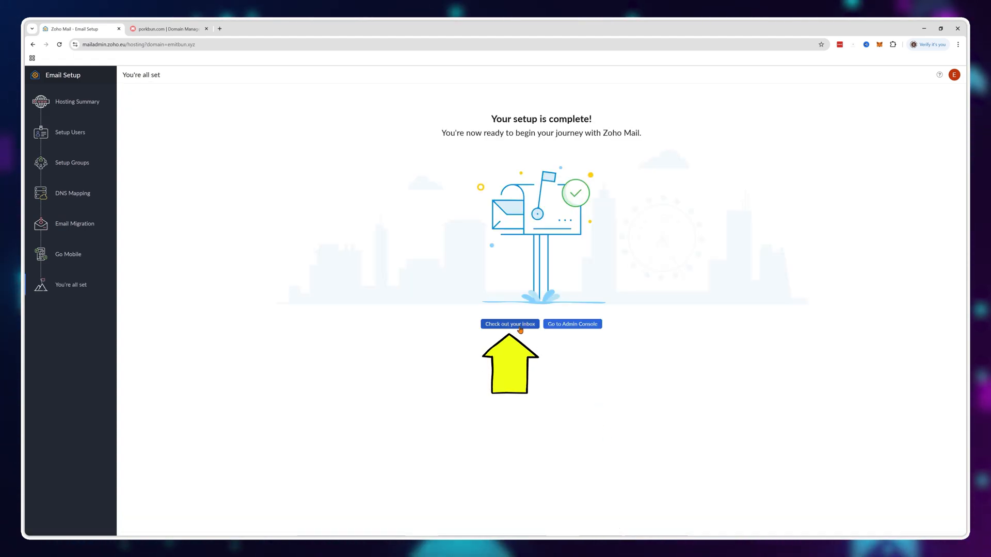
- Leave the setup wizard through 'Check out your inbox'
click(510, 323)
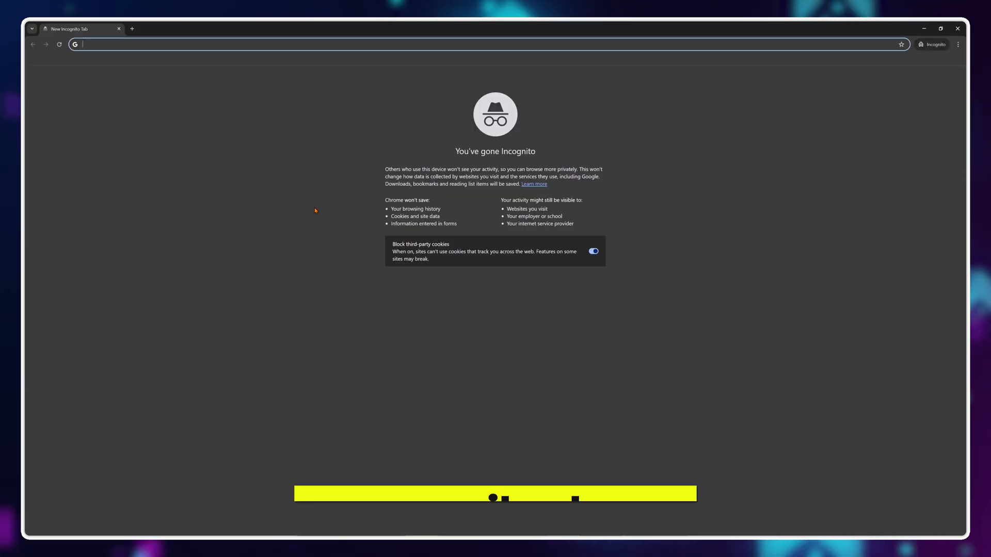
text(zoho.com/mail/zohomail-pricing.html&serviceurl=https://mail.zoho.eu)
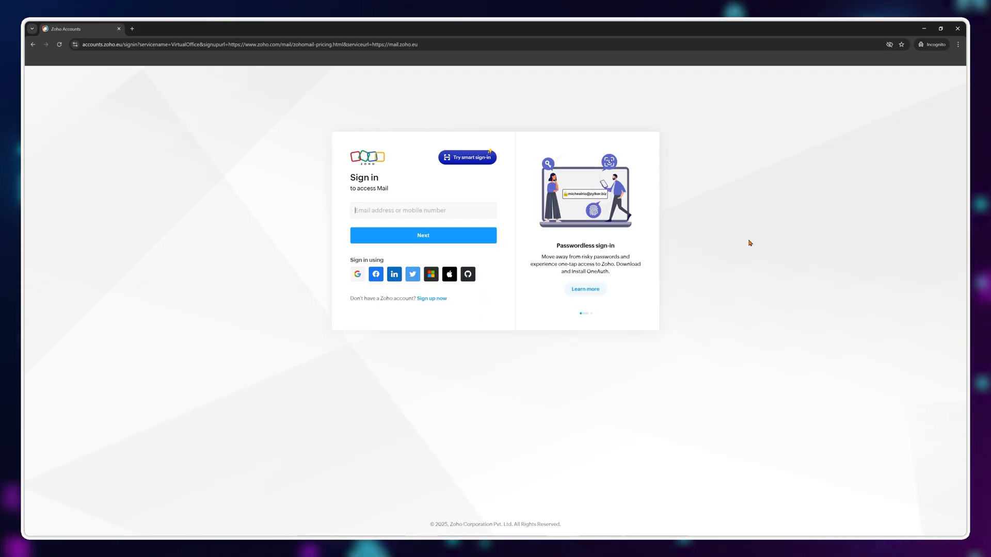
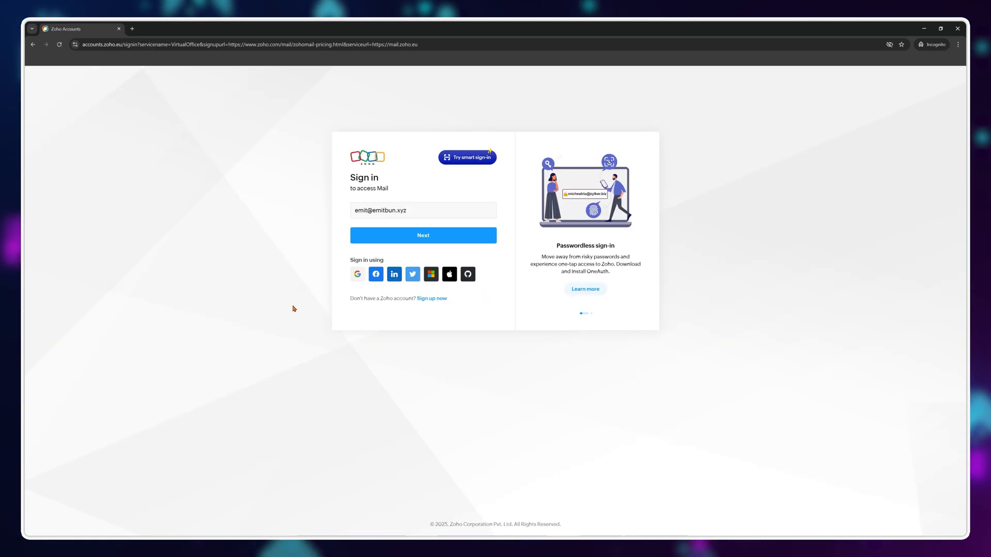
click(423, 235)
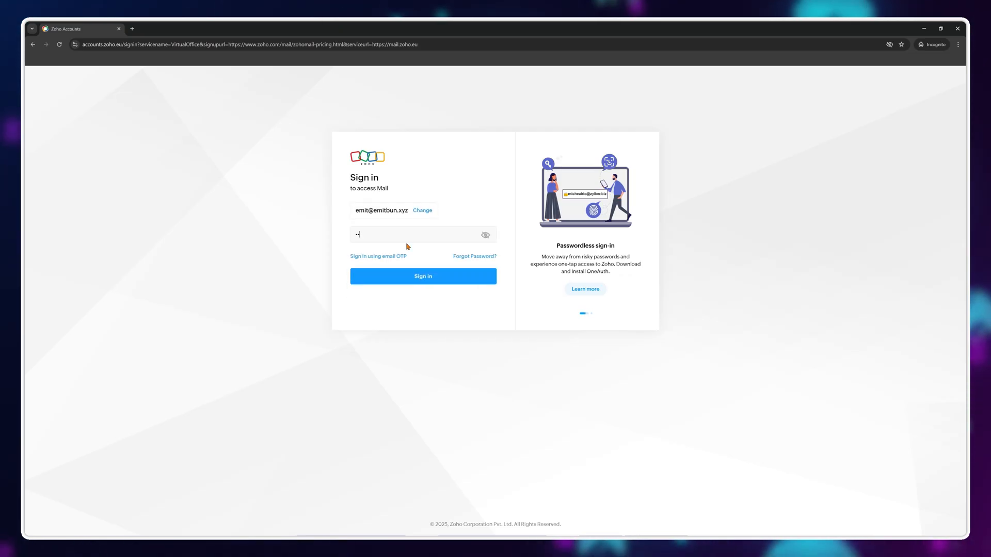
click(422, 276)
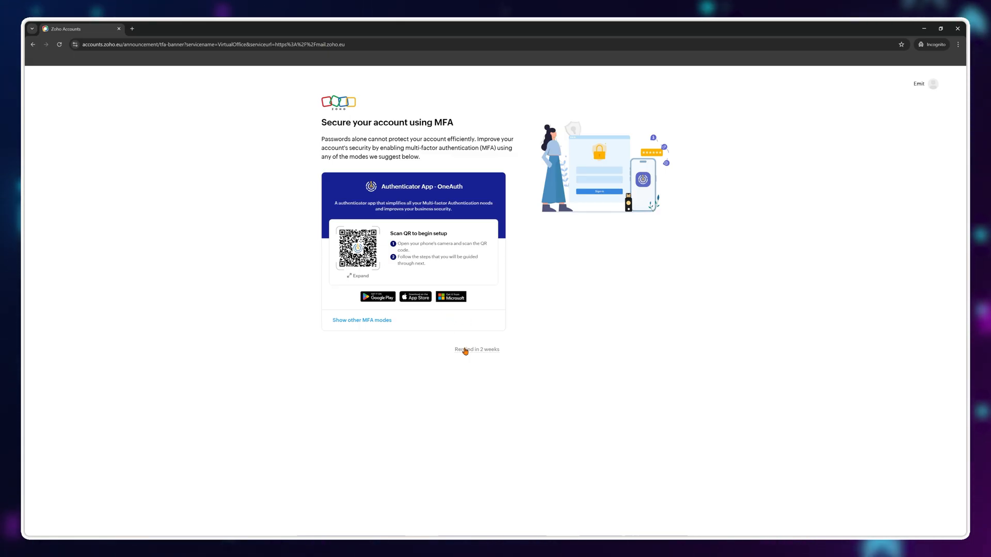
- Postpone multi-factor setup, skip the welcome tour, and start a new message
click(476, 349)
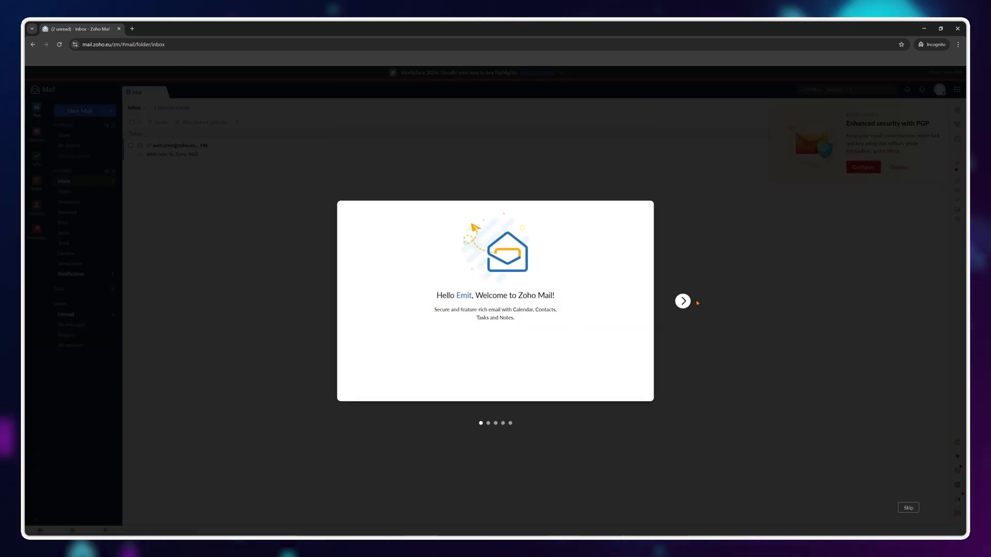
click(908, 507)
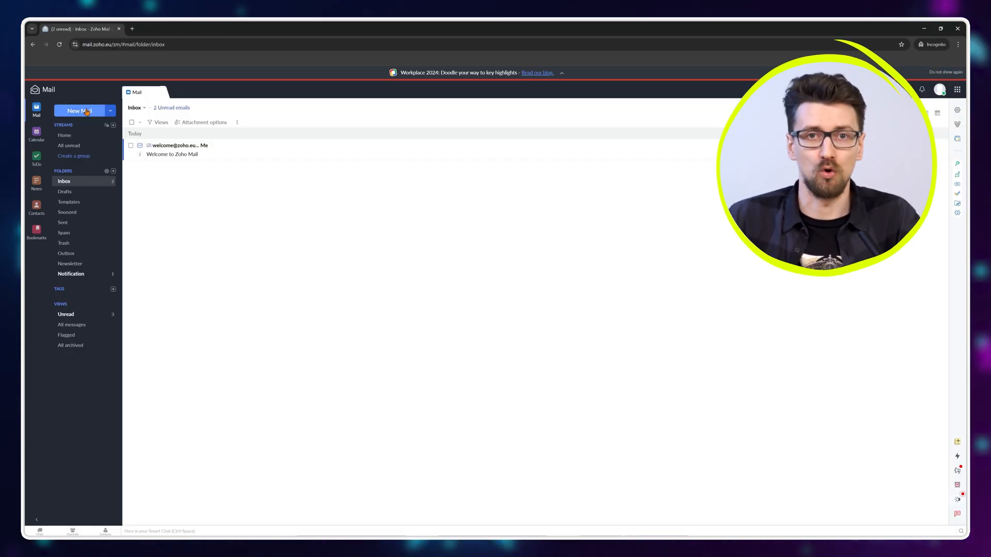
click(80, 110)
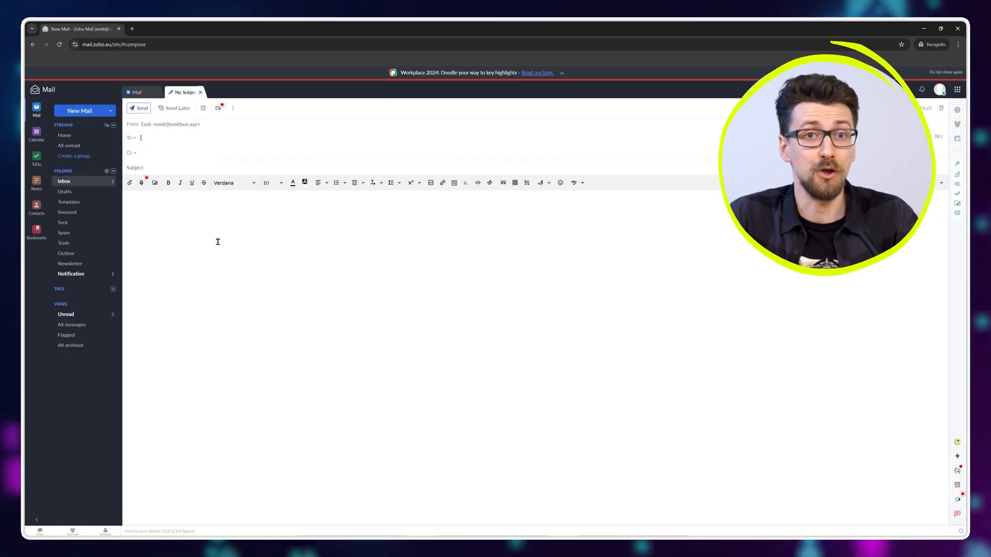
- Write a draft to otherbusiness, subject 'Hello!', body 'Wohoo, this is my first email.'
text(otherbusiness)
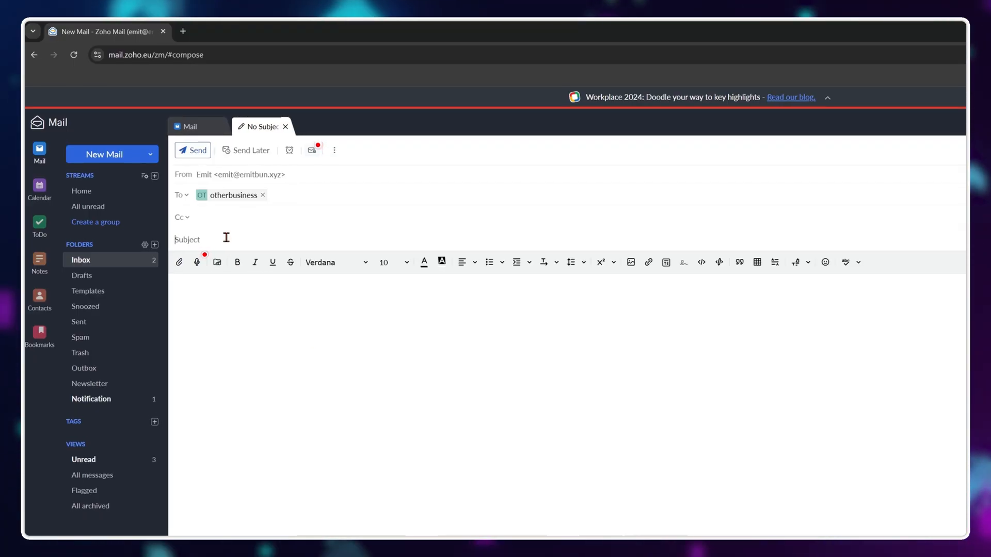
text(Hello!)
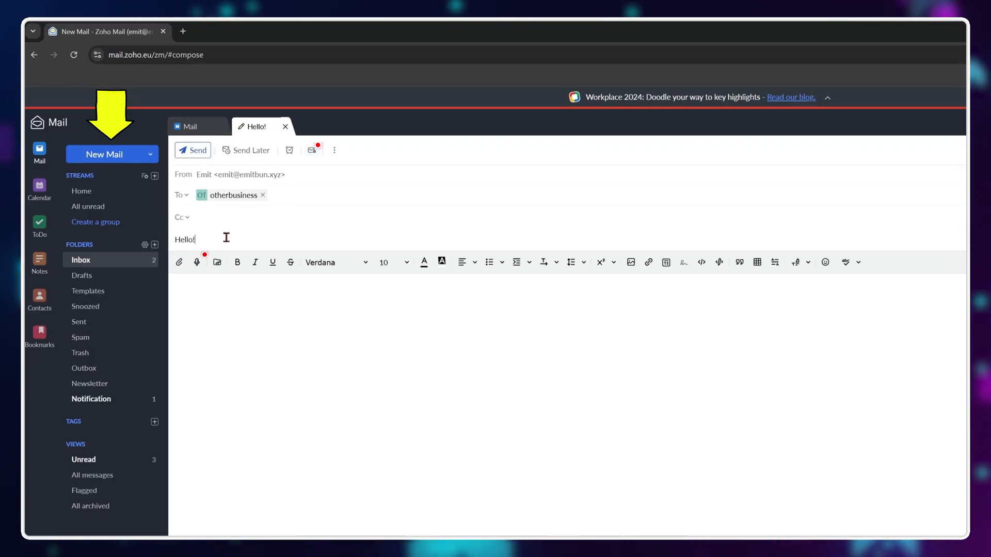
text(Wohoo,)
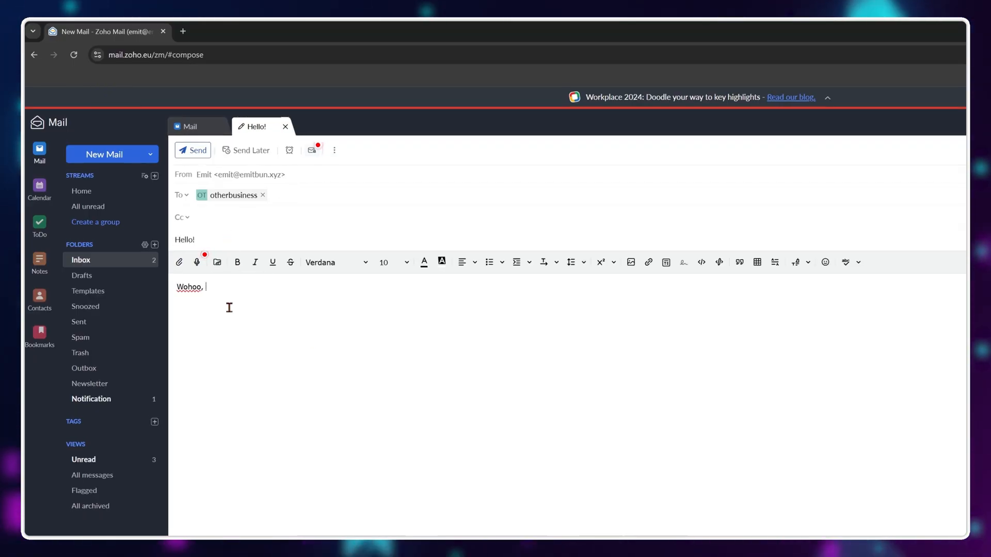
text(this is my first e)
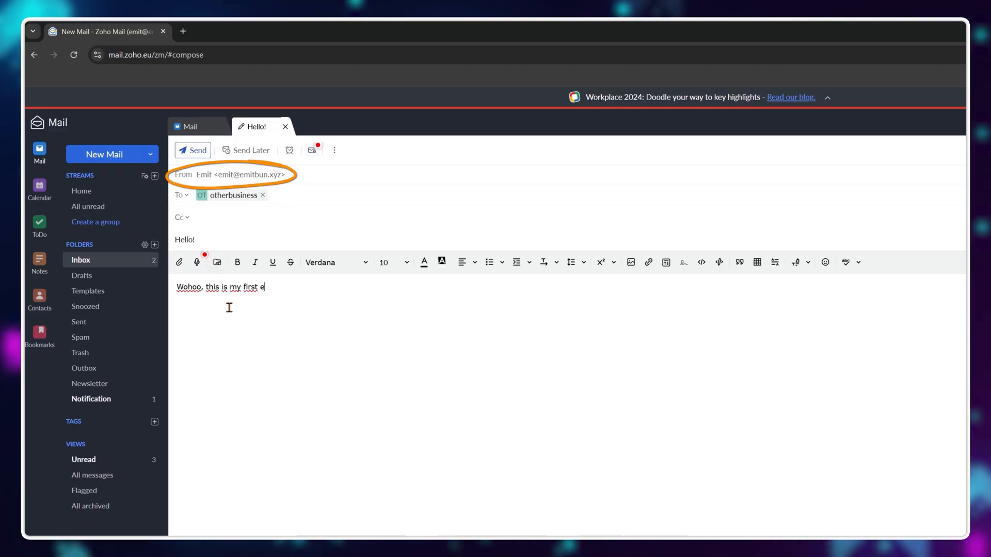
text(mail. Also li)
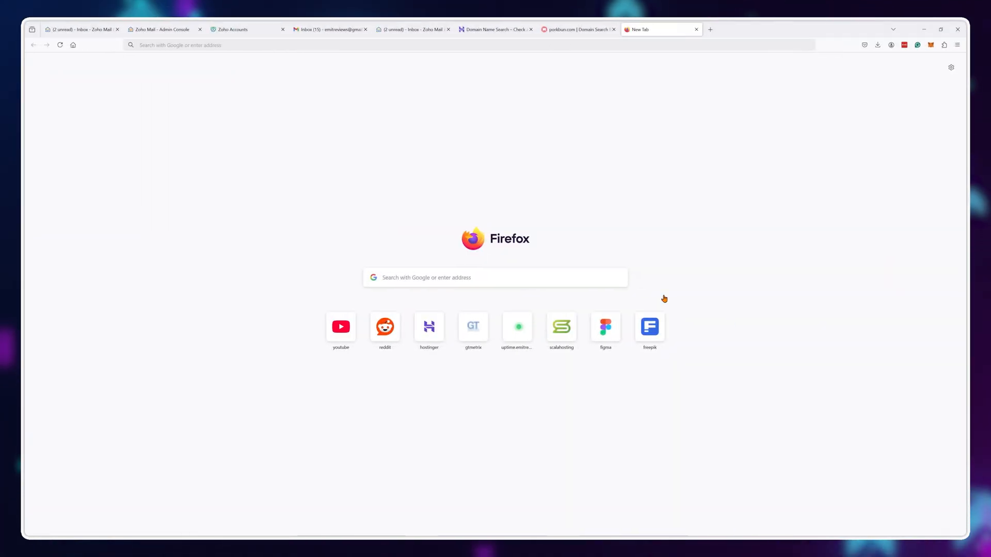
- Open Gmail's Accounts and Import settings and the 'Add another email address' form
text(mail.google.com/)
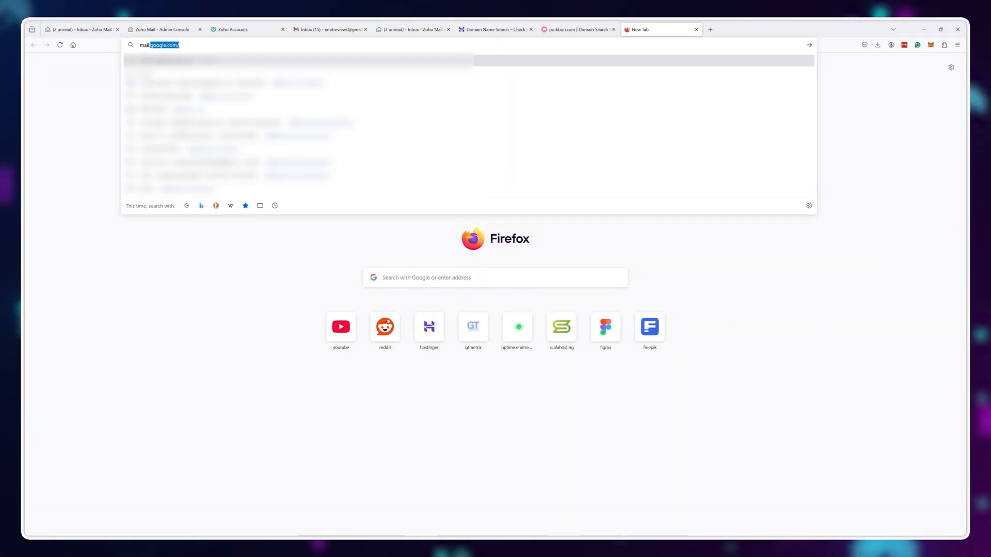
text(mail.zoho.eu)
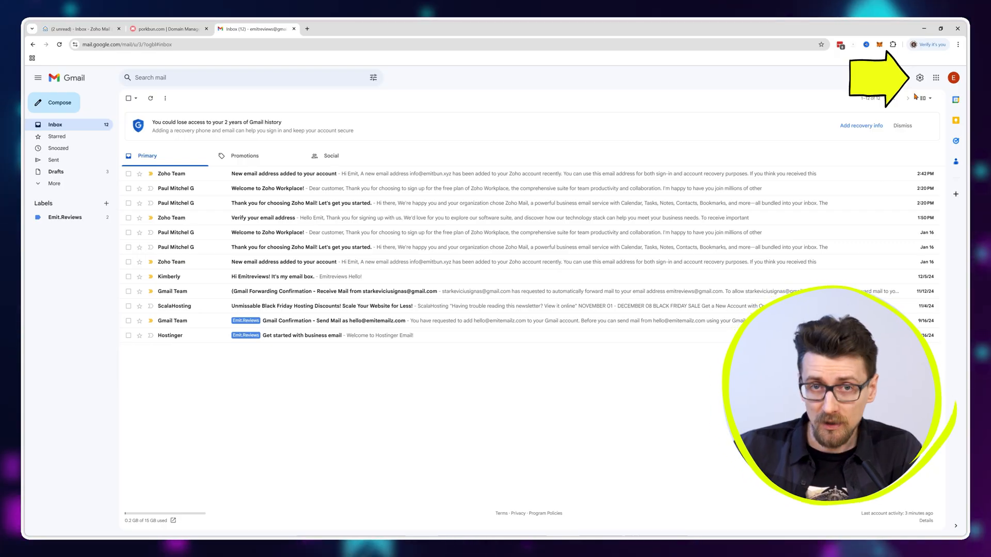
click(919, 77)
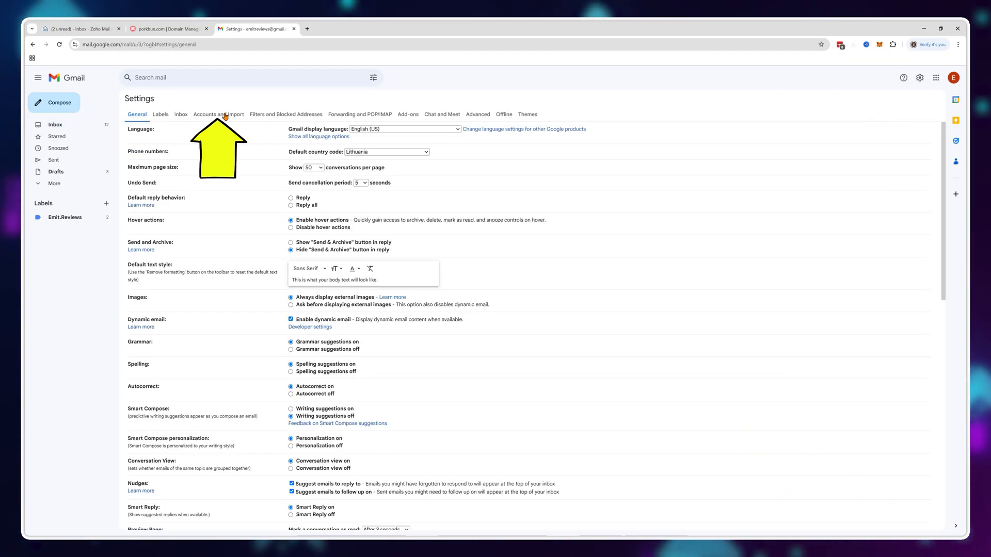
click(218, 114)
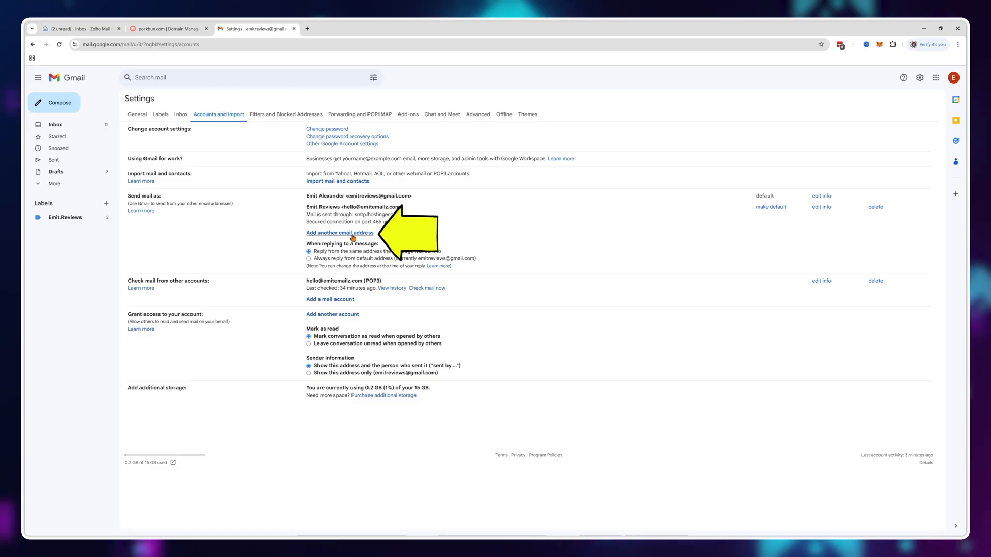
click(339, 233)
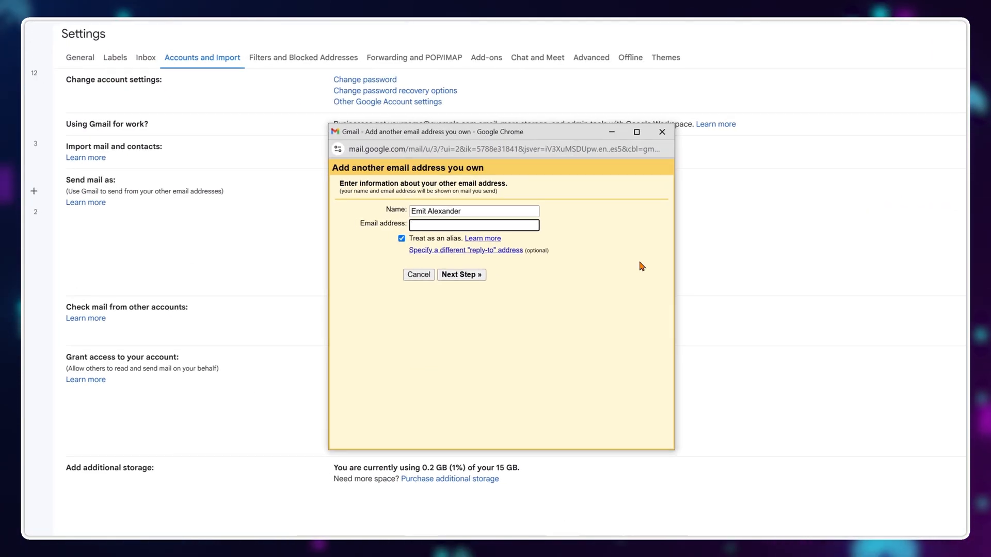
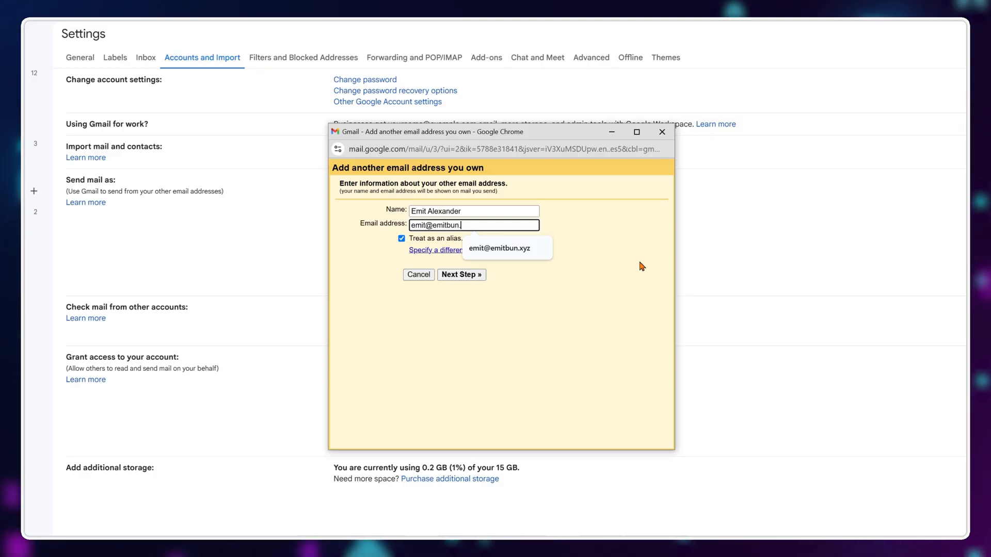
click(498, 248)
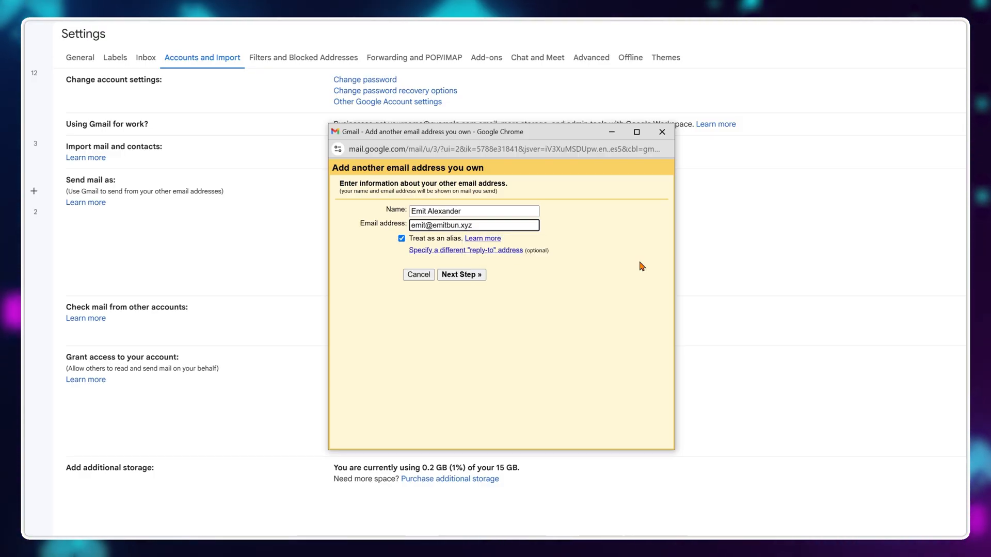
click(462, 274)
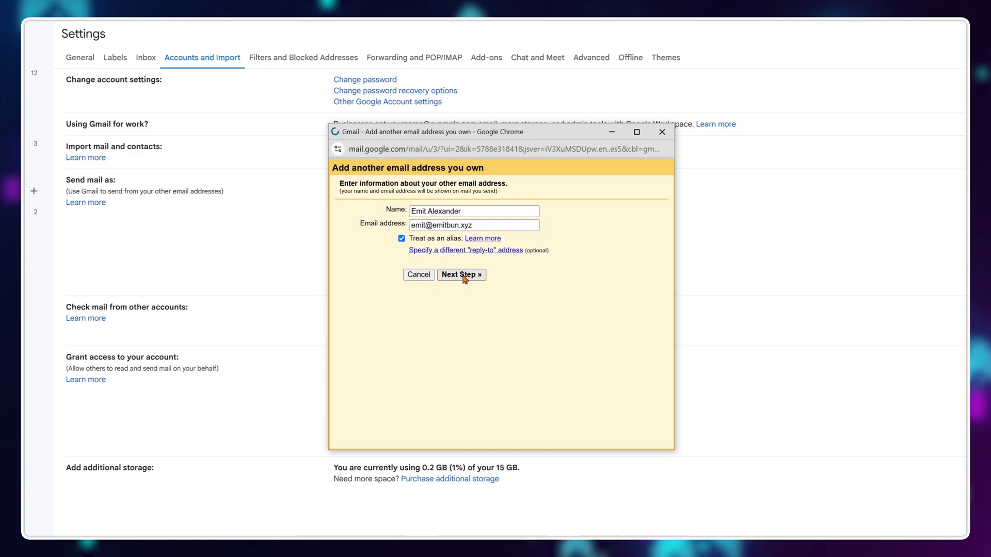
click(461, 274)
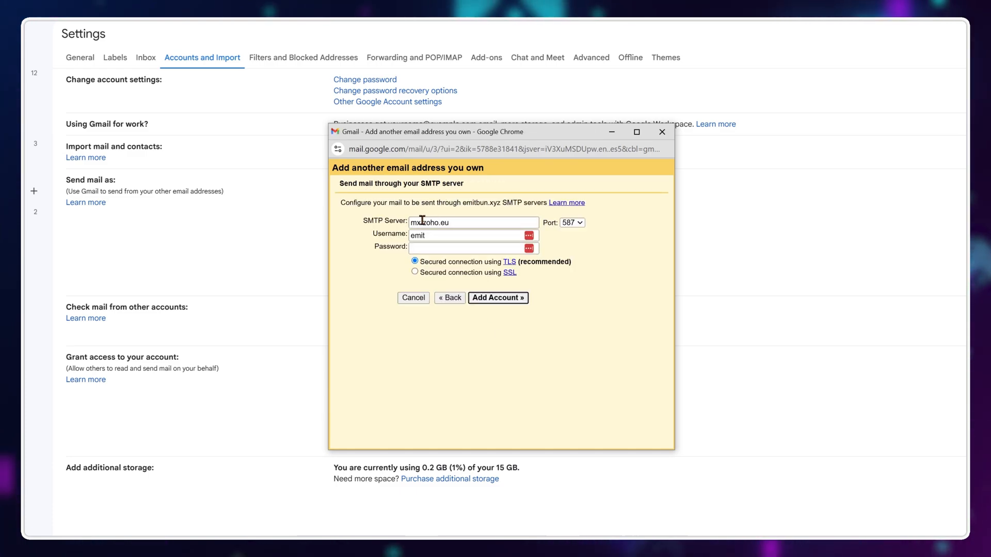
text(smtp.zoho.eu)
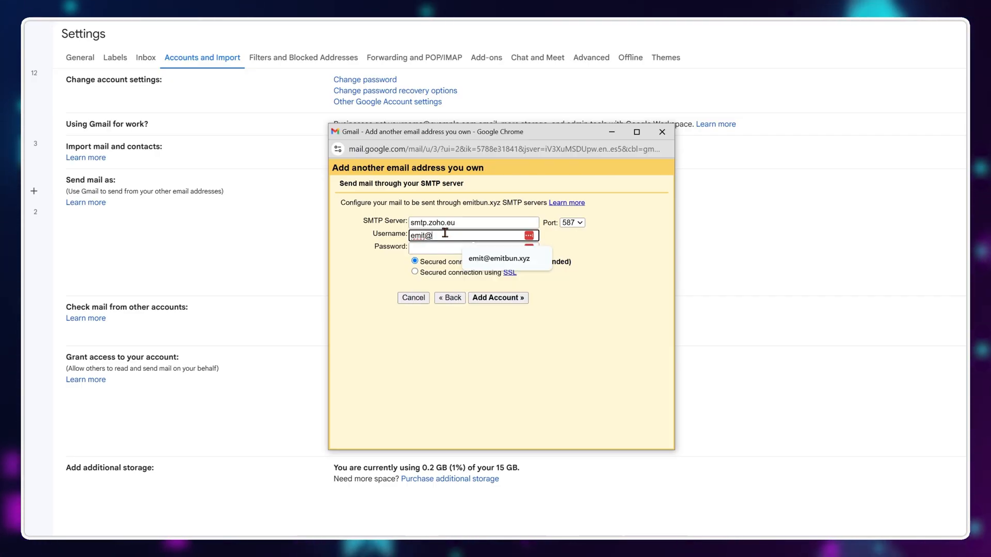
click(498, 259)
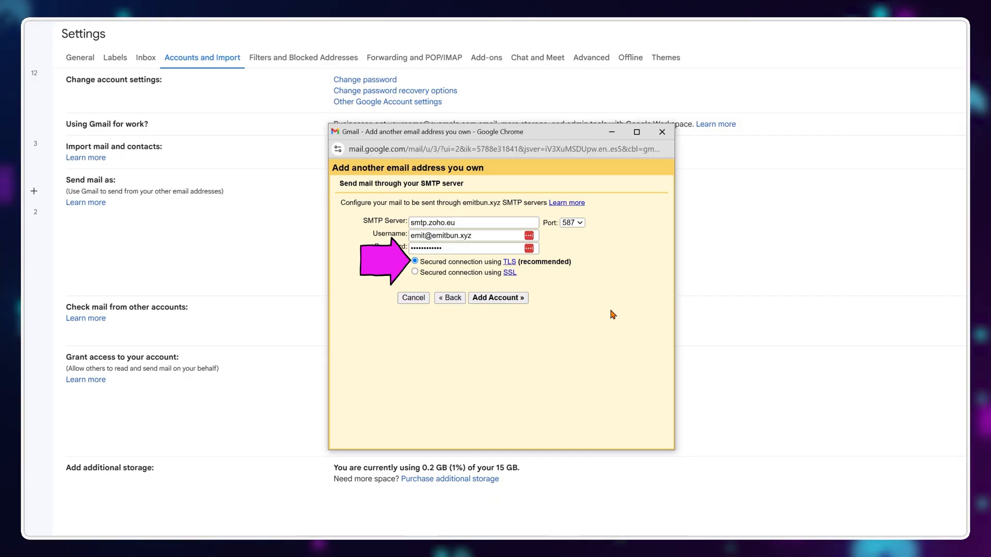
click(497, 297)
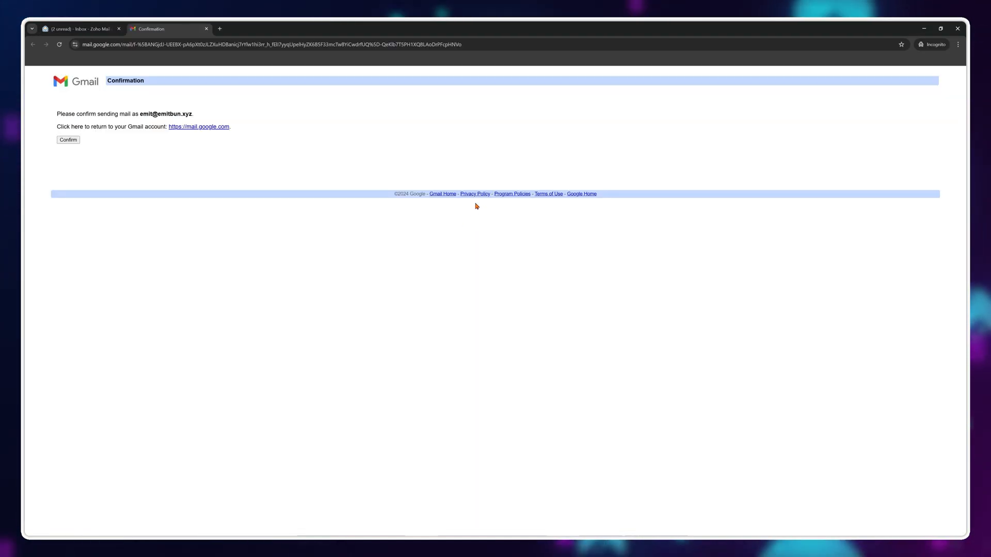
click(68, 140)
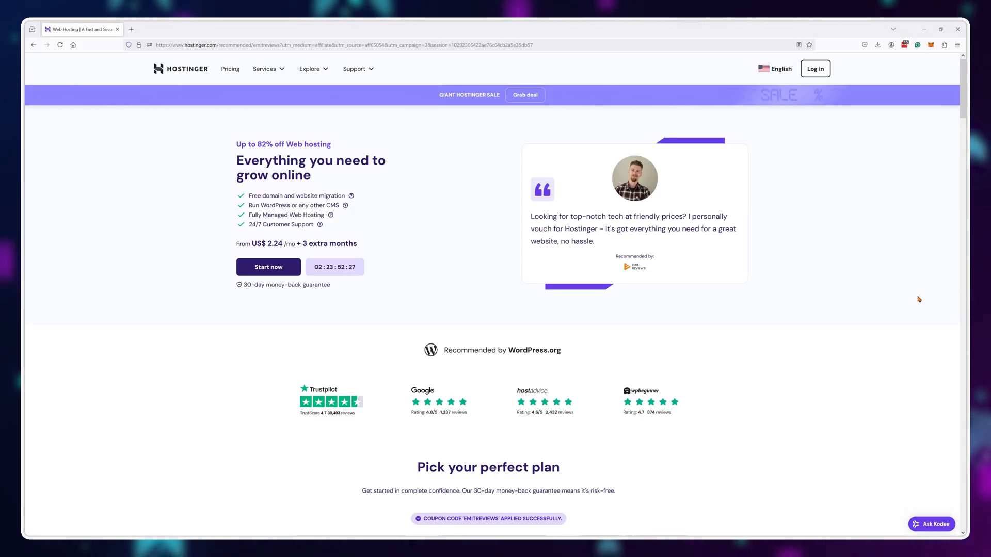
scroll(down, 3)
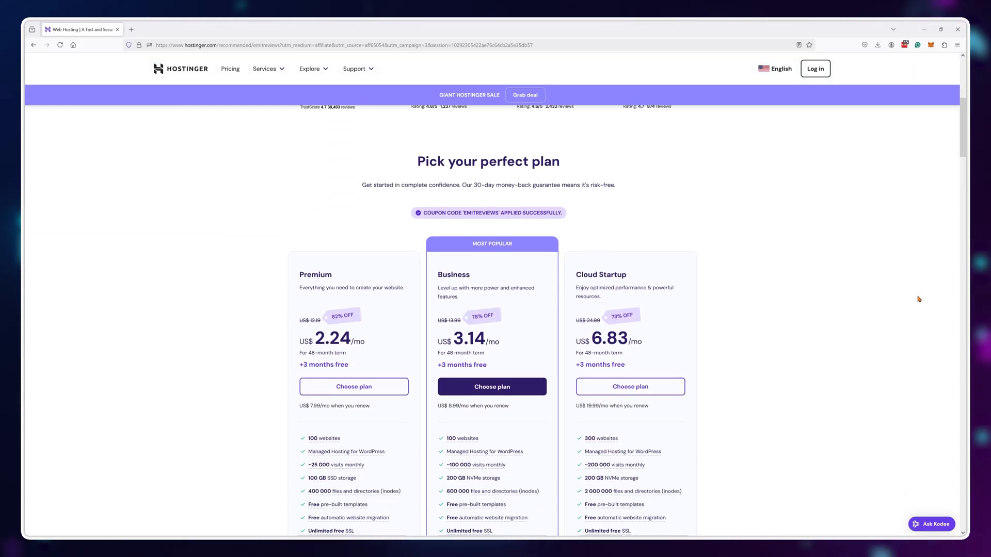
scroll(down, 3)
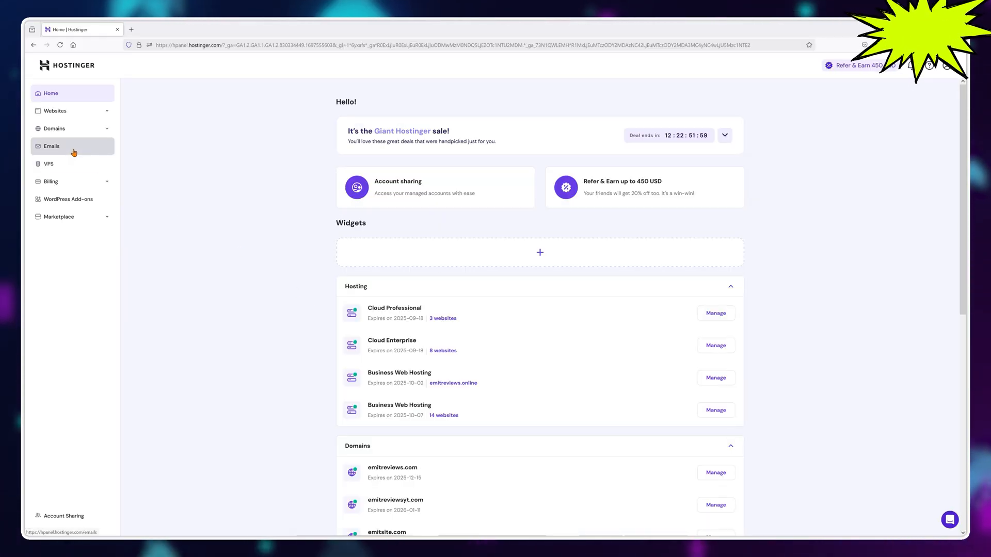
click(51, 146)
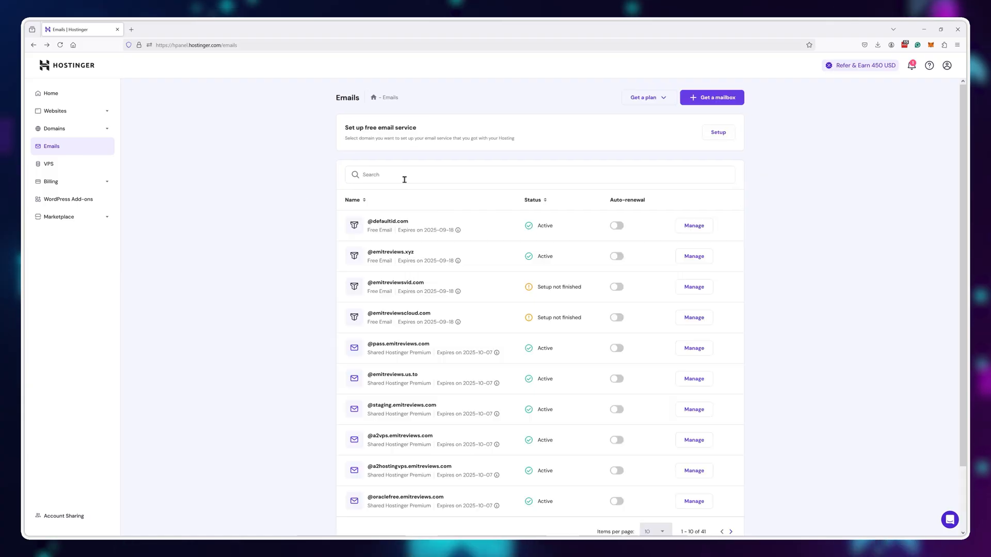
text(emitreviews.com)
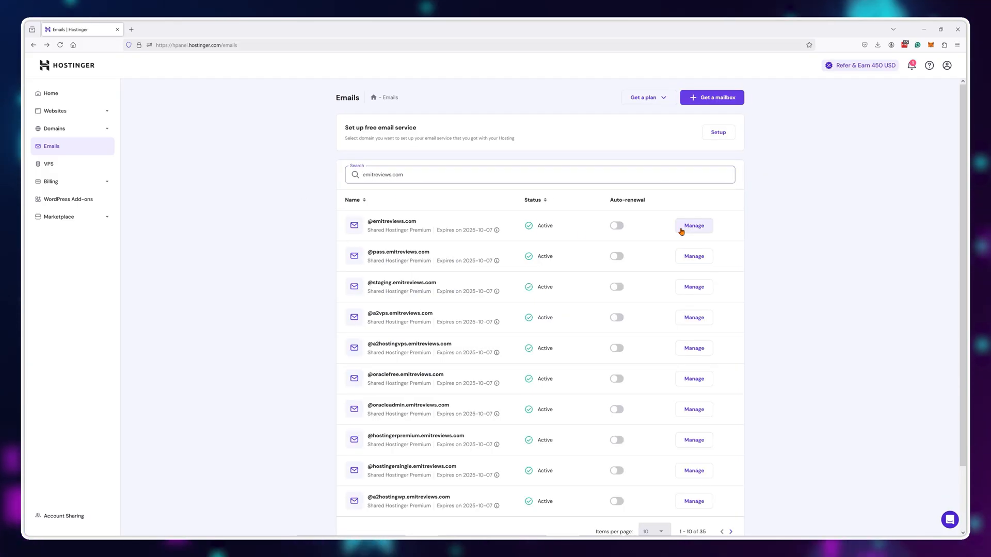
click(693, 226)
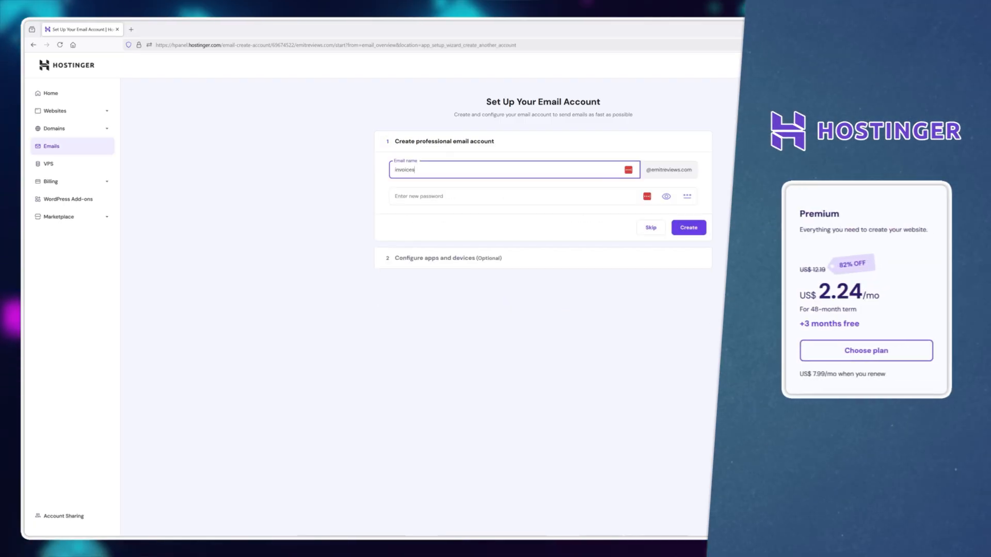
click(687, 227)
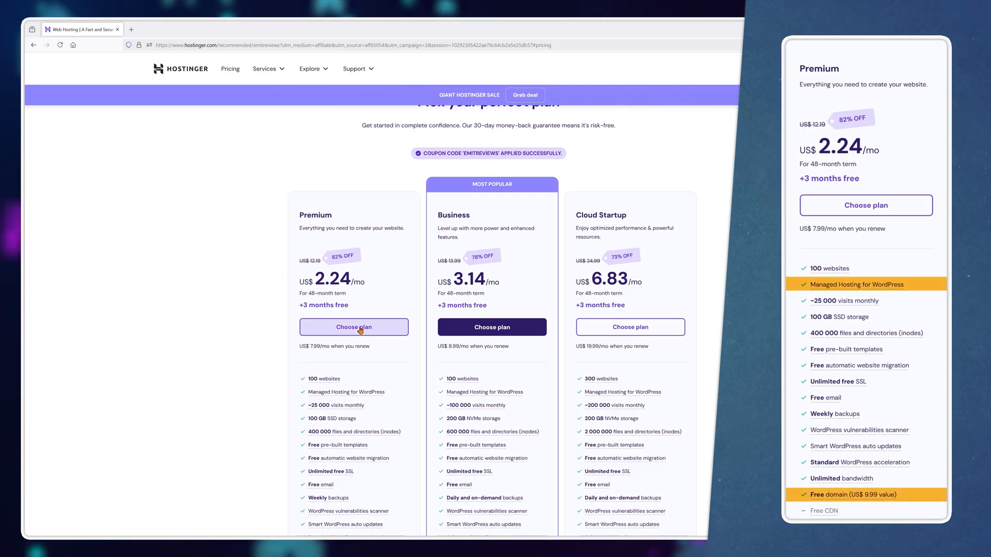
click(354, 327)
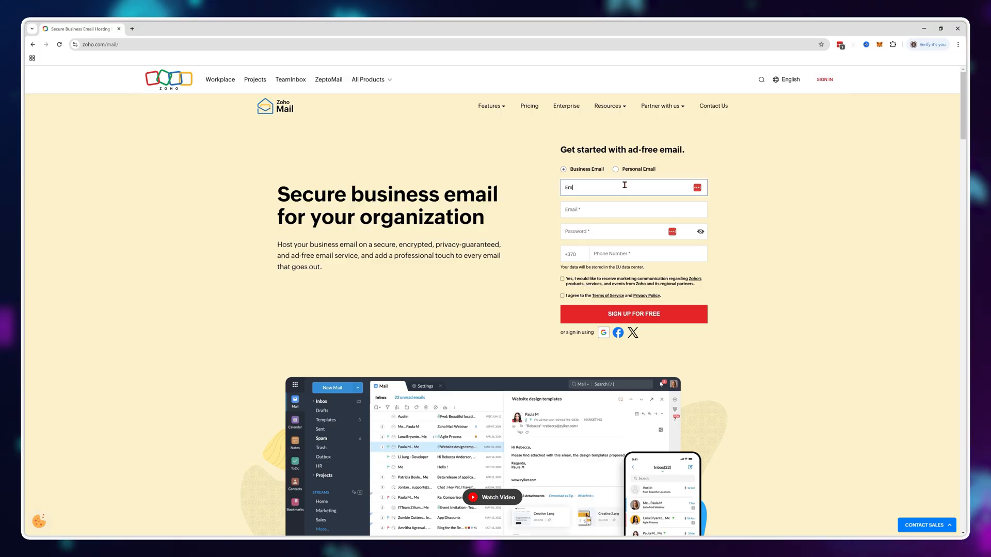
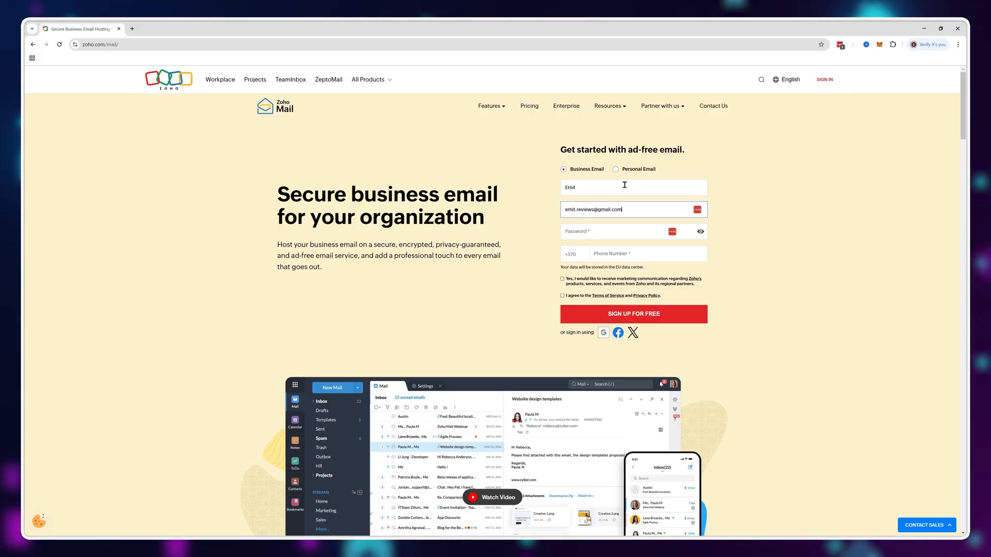
click(243, 29)
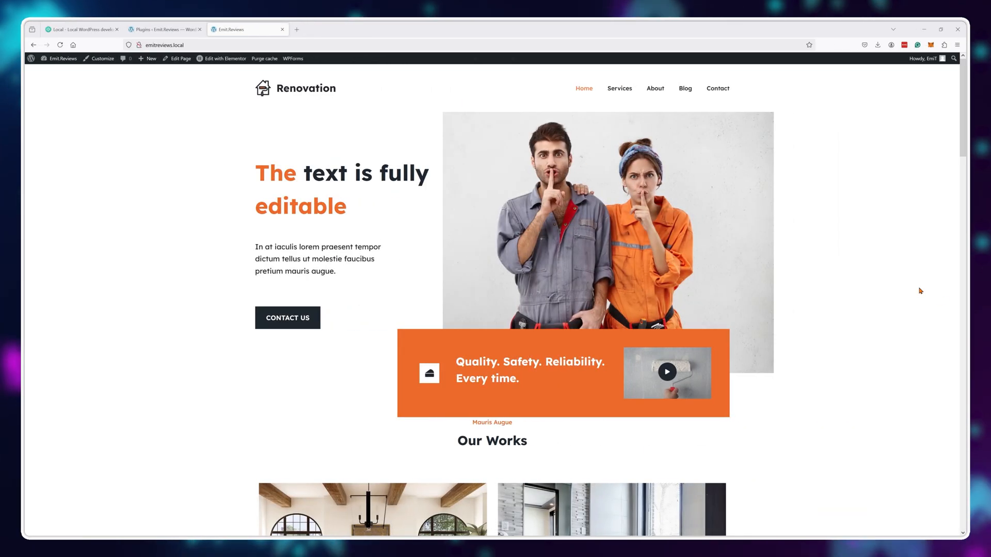
scroll(down, 3)
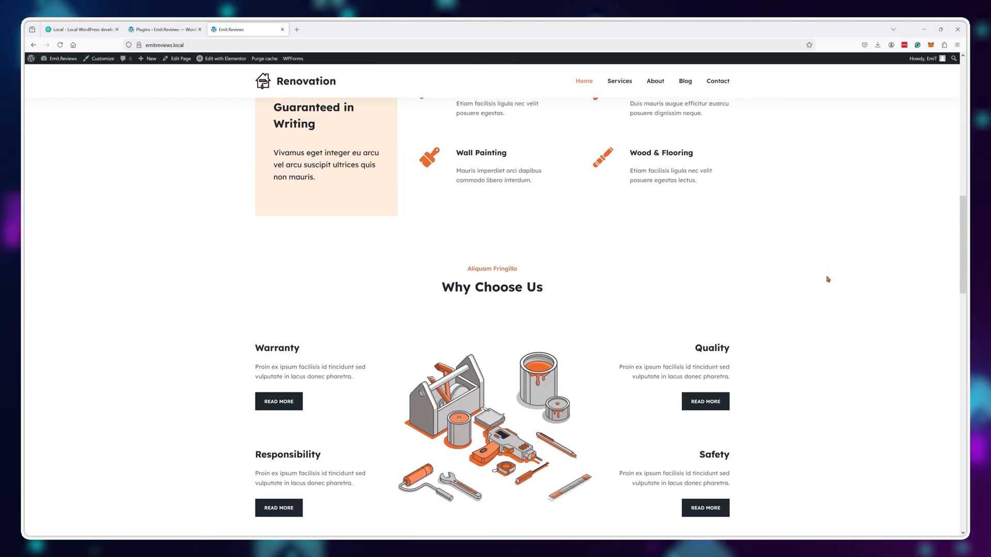